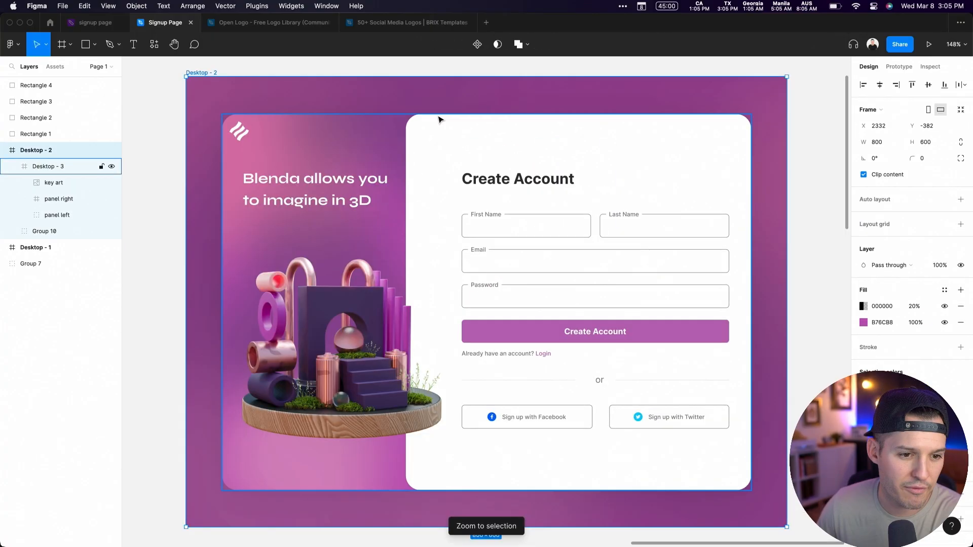
# Bring up the FigJam signup page board showing the Create Account wireframe.
pyautogui.click(94, 22)
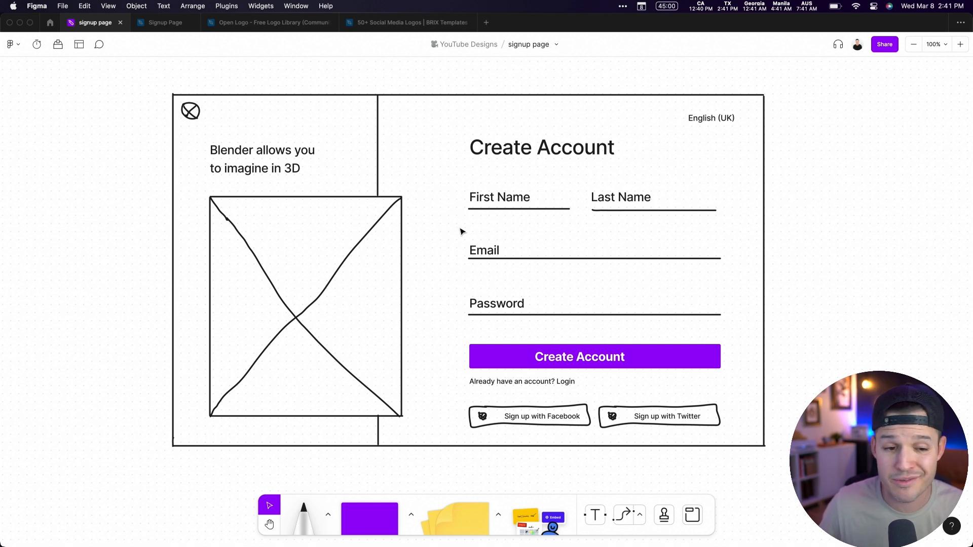
pyautogui.moveTo(299, 284)
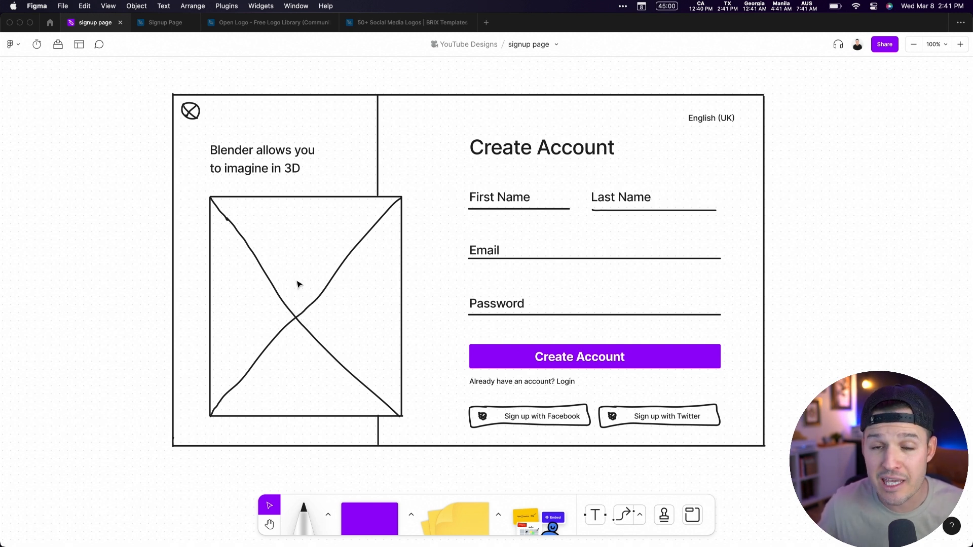
pyautogui.moveTo(273, 154)
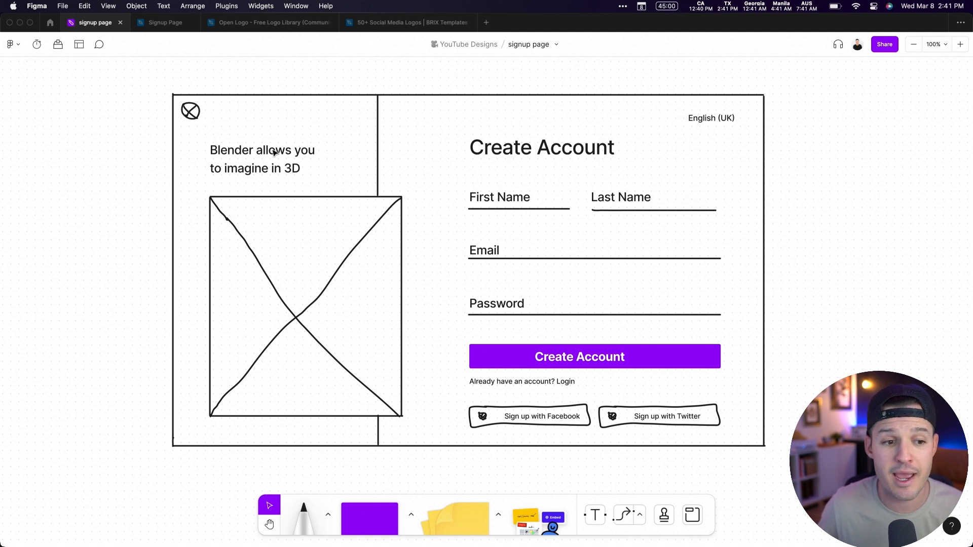
pyautogui.moveTo(524, 130)
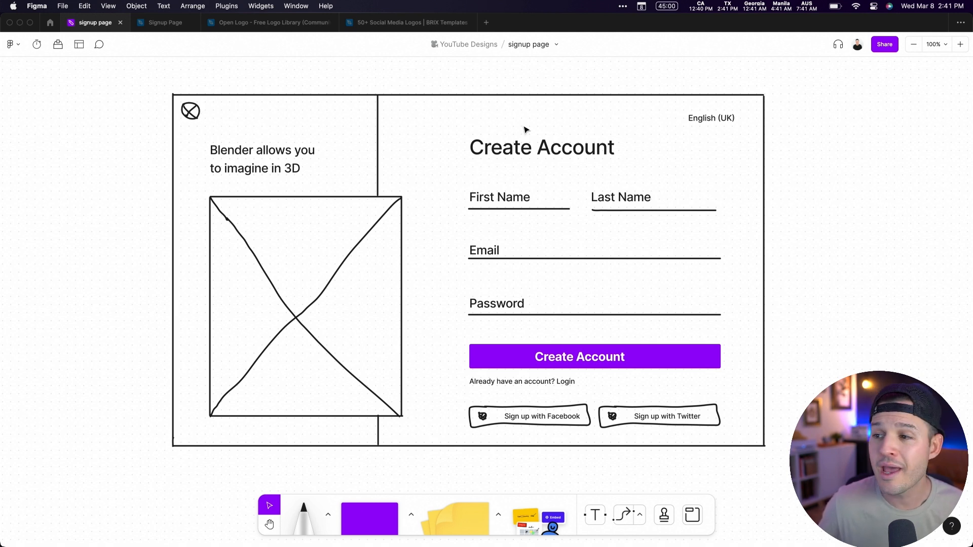
pyautogui.moveTo(524, 281)
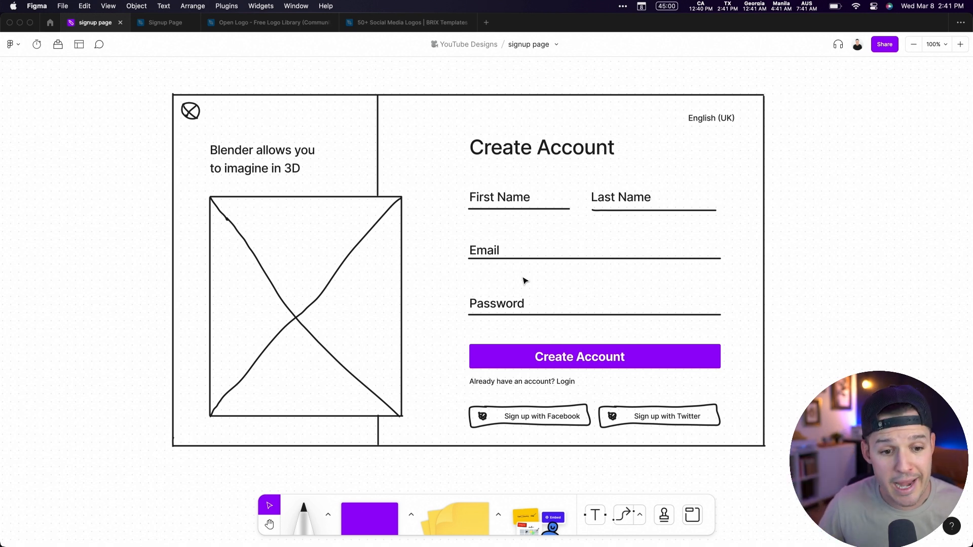
pyautogui.moveTo(538, 356)
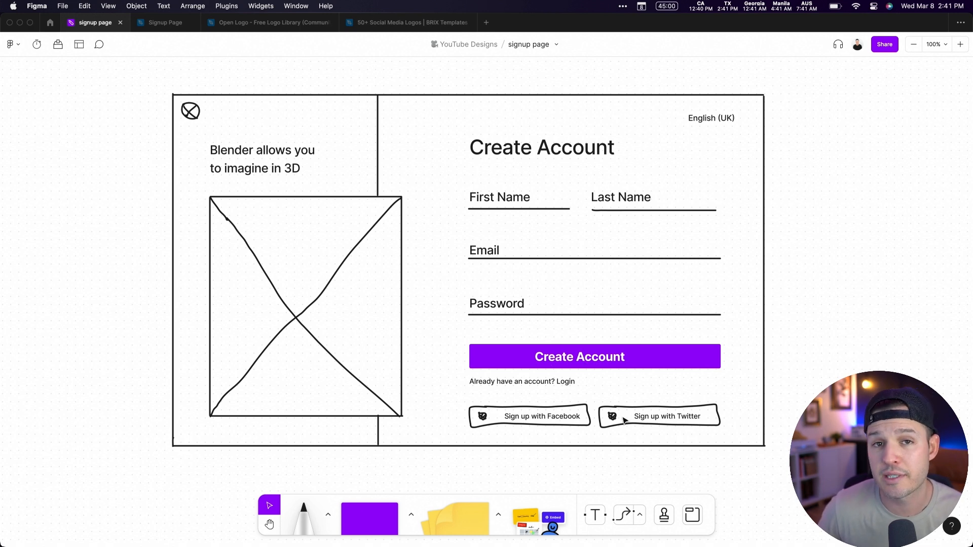
pyautogui.moveTo(564, 334)
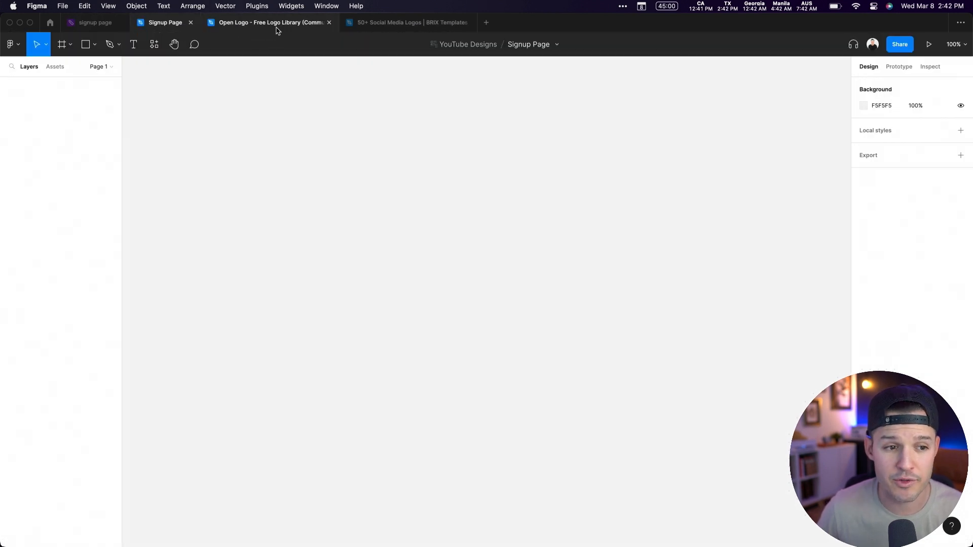
# Pick the Zag logo from the Open Logo Library, visit the BRIX social logos, and return to the Signup Page file.
pyautogui.click(270, 22)
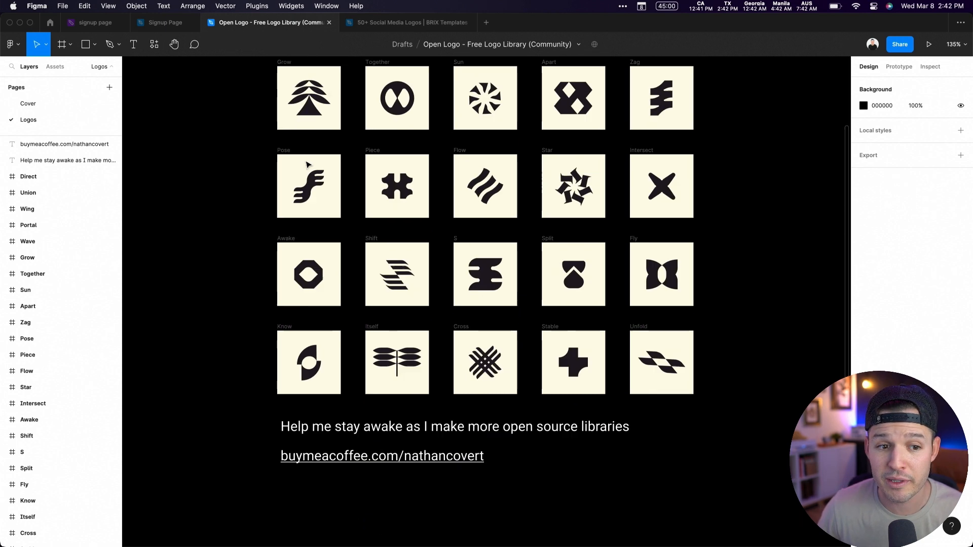
pyautogui.scroll(-3)
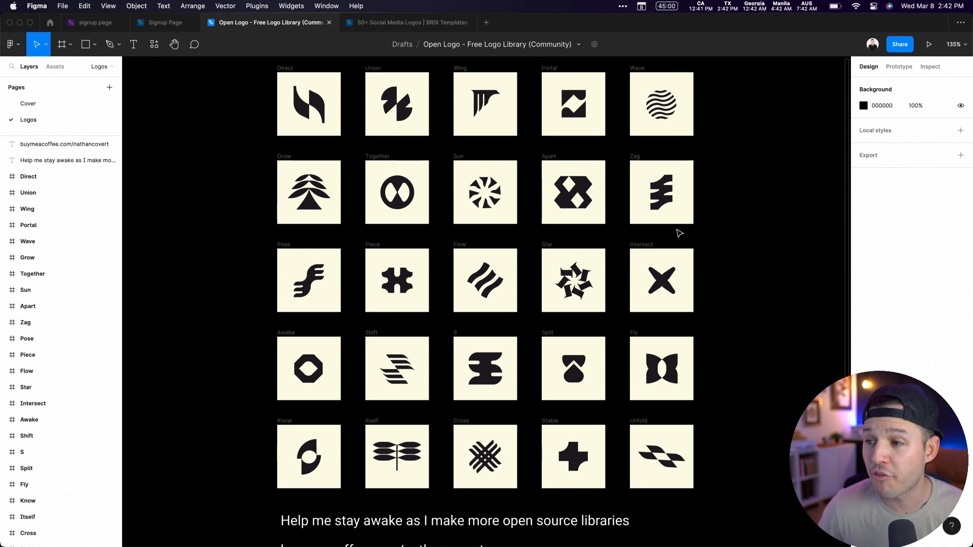
pyautogui.click(661, 192)
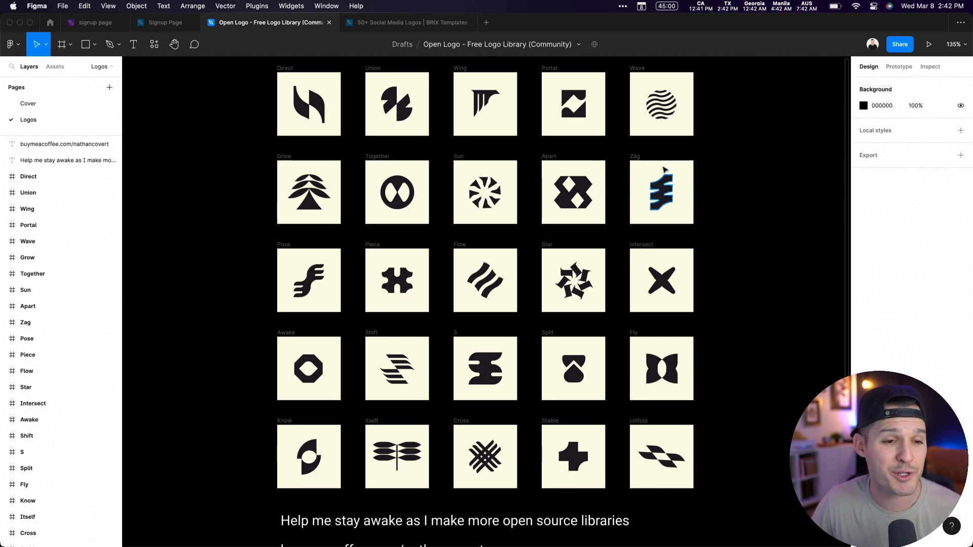
pyautogui.click(408, 23)
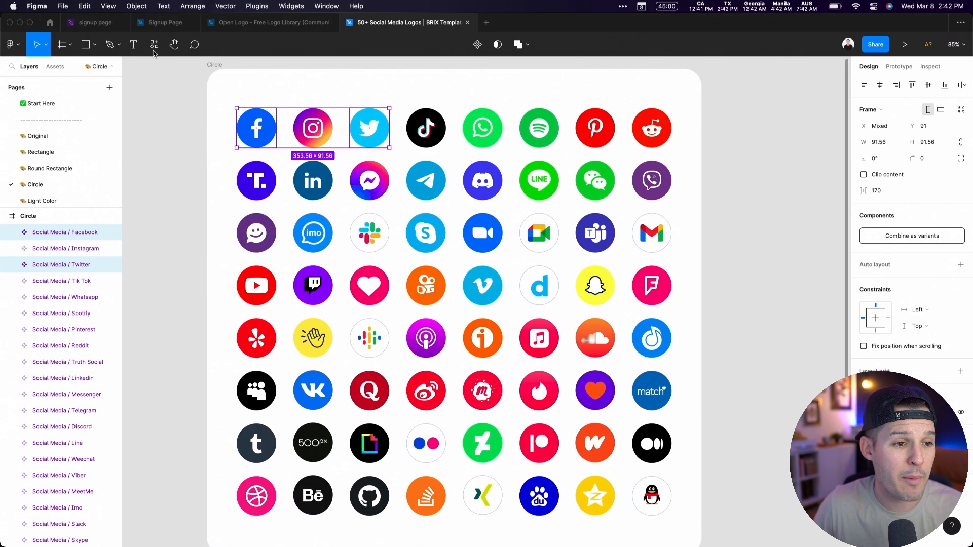
pyautogui.click(93, 23)
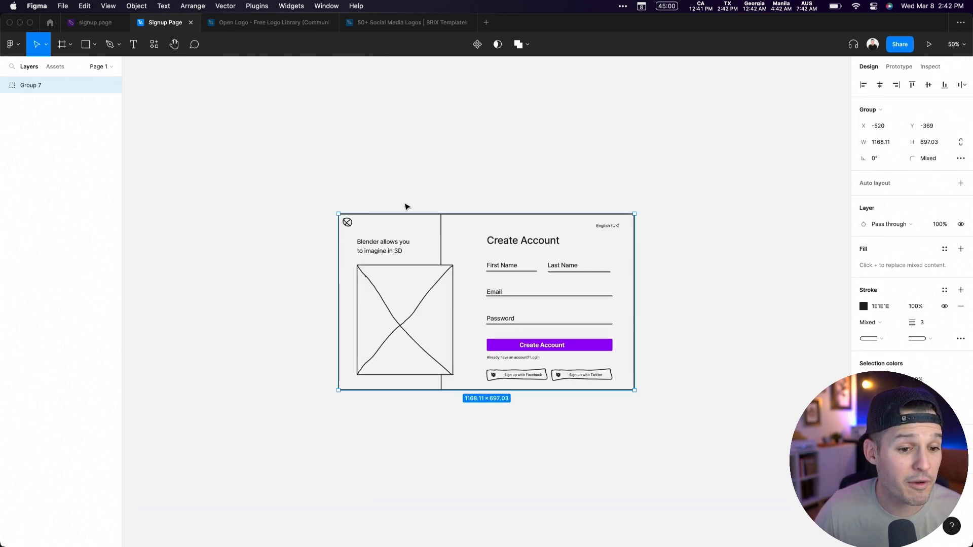
# Add a Desktop 1440×1024 frame and drag the Group 7 wireframe out of its way.
pyautogui.click(62, 43)
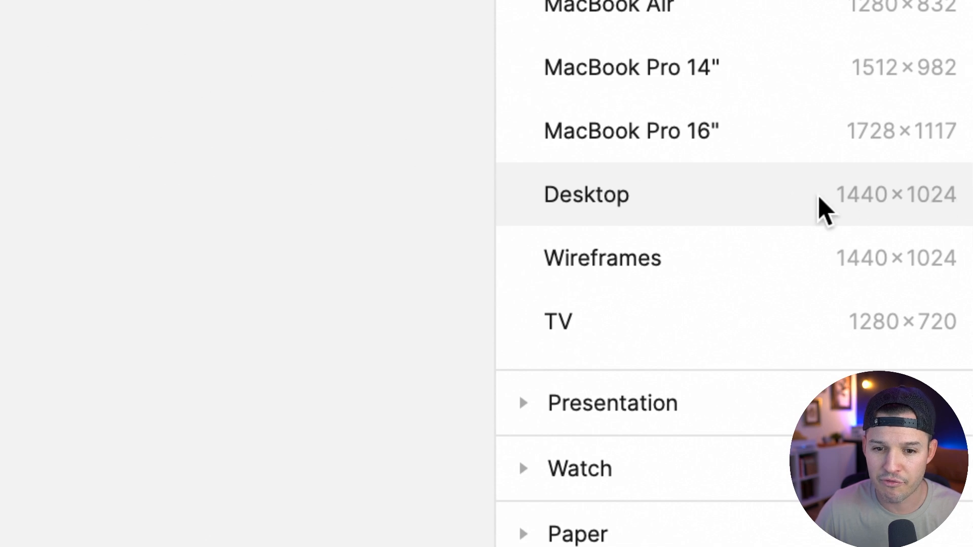
pyautogui.click(586, 195)
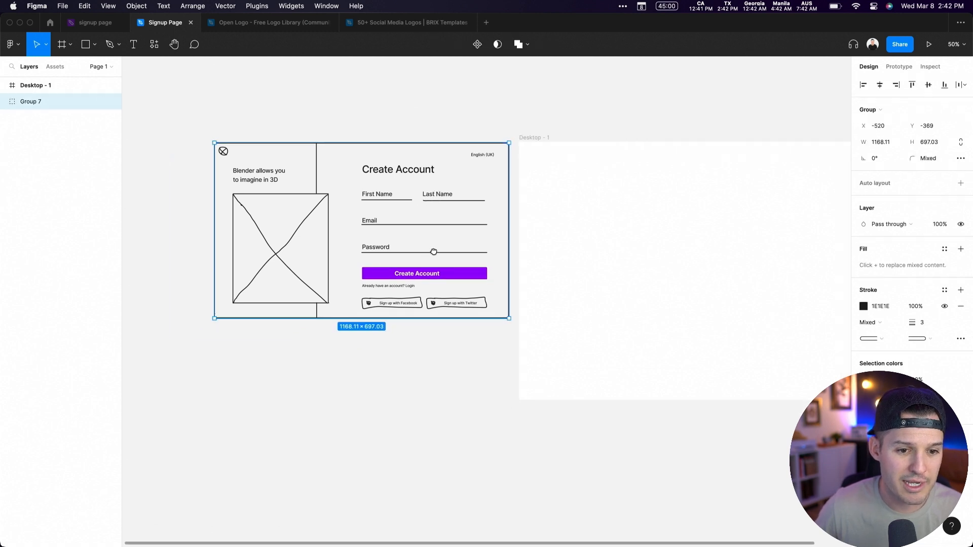
pyautogui.moveTo(214, 318); pyautogui.dragTo(137, 389)
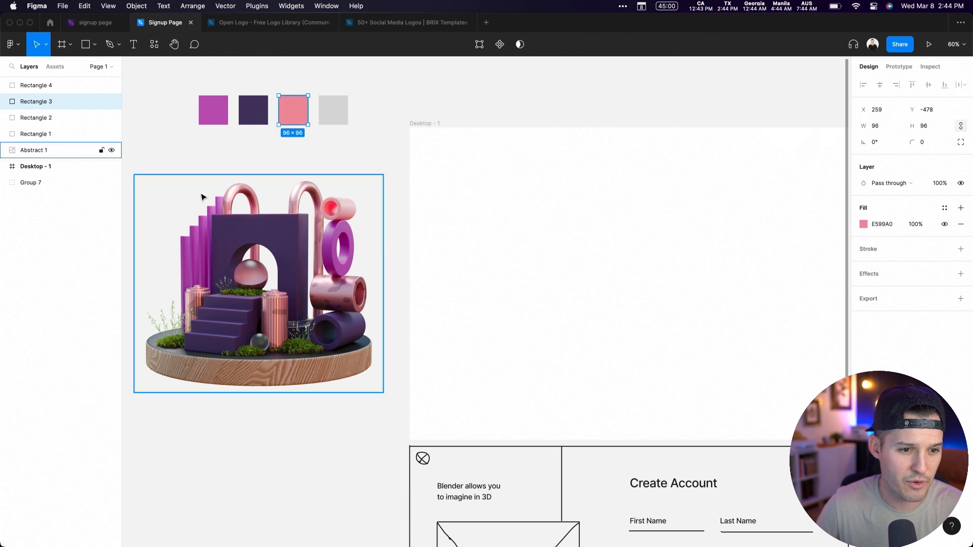
# Select the pasted abstract 3D key-art illustration beside the colour swatches.
pyautogui.click(333, 109)
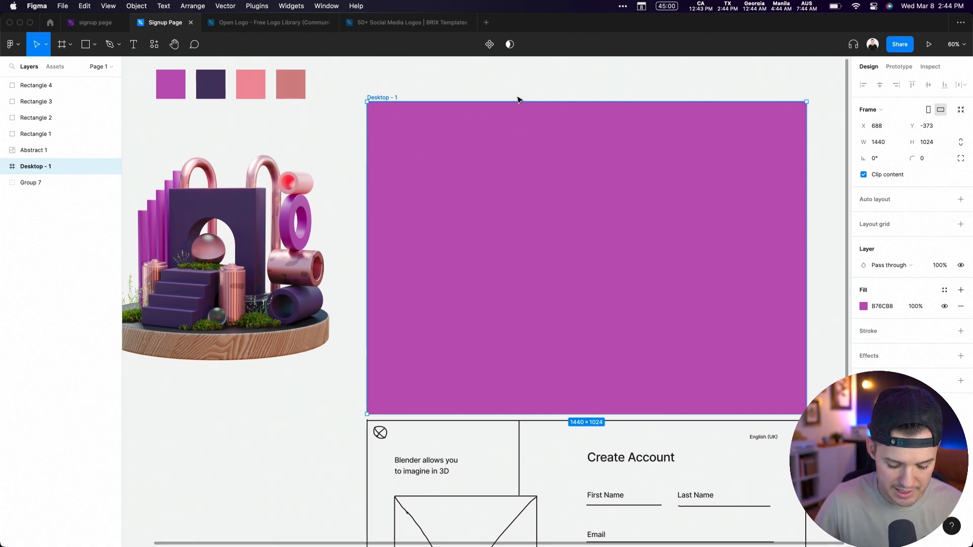
# Draw Frame 1 over Desktop - 1 and set its width to 480.
pyautogui.click(62, 44)
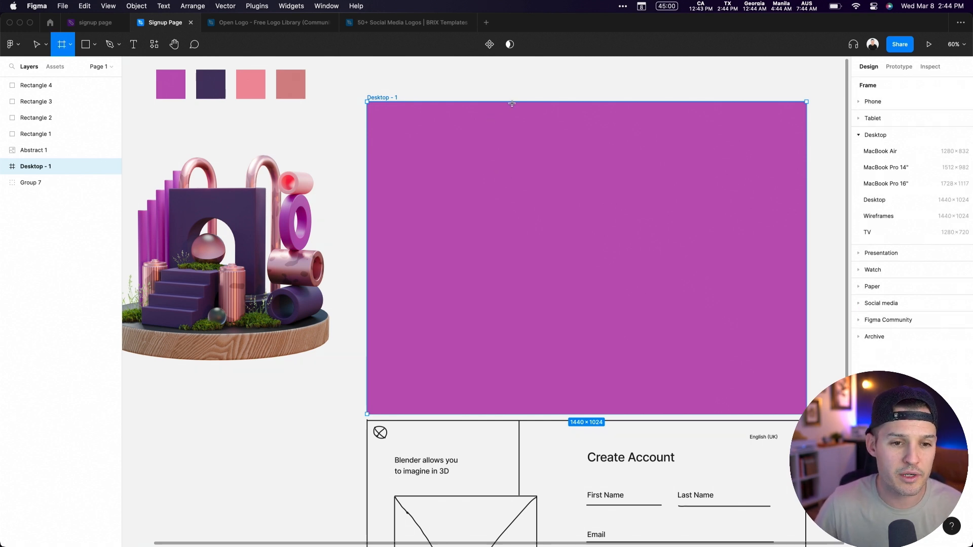
pyautogui.moveTo(394, 124); pyautogui.dragTo(729, 346)
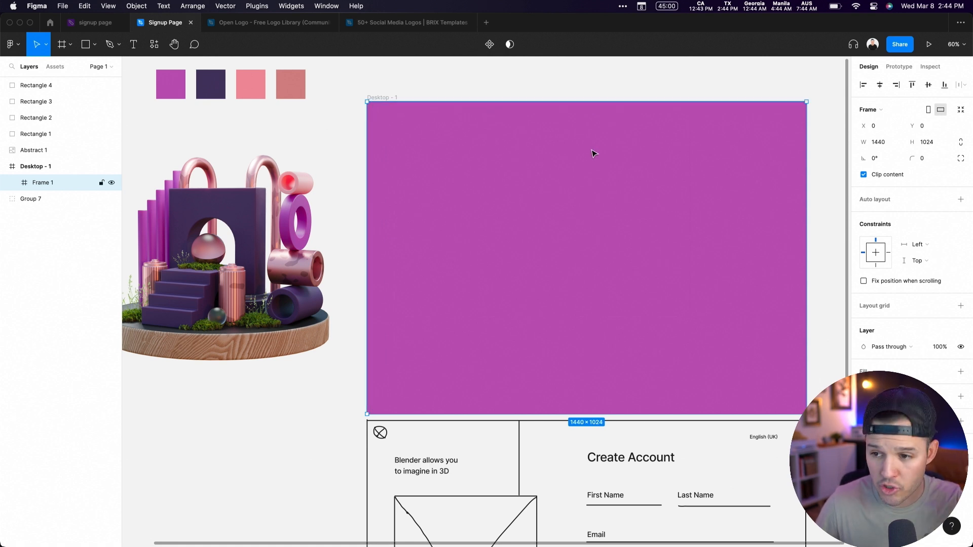
pyautogui.moveTo(707, 175)
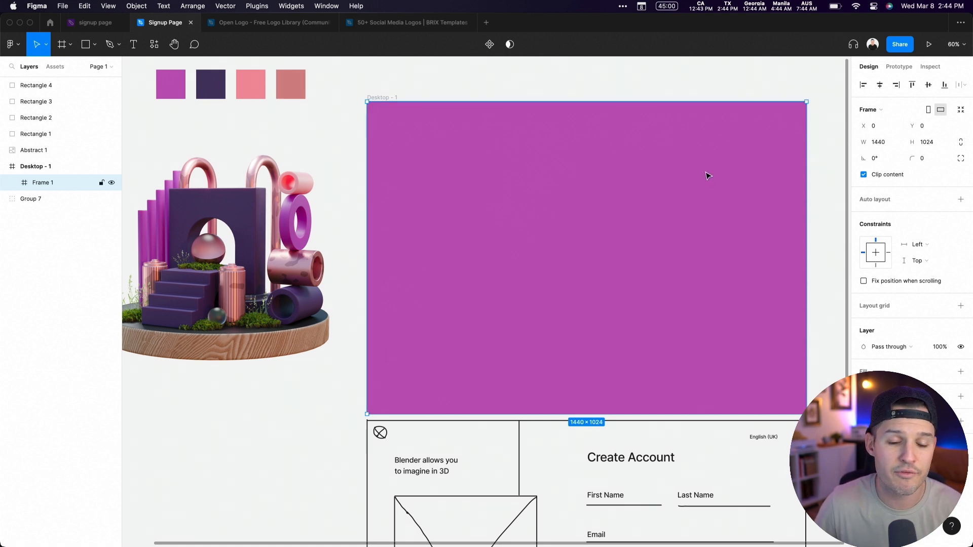
pyautogui.click(877, 142)
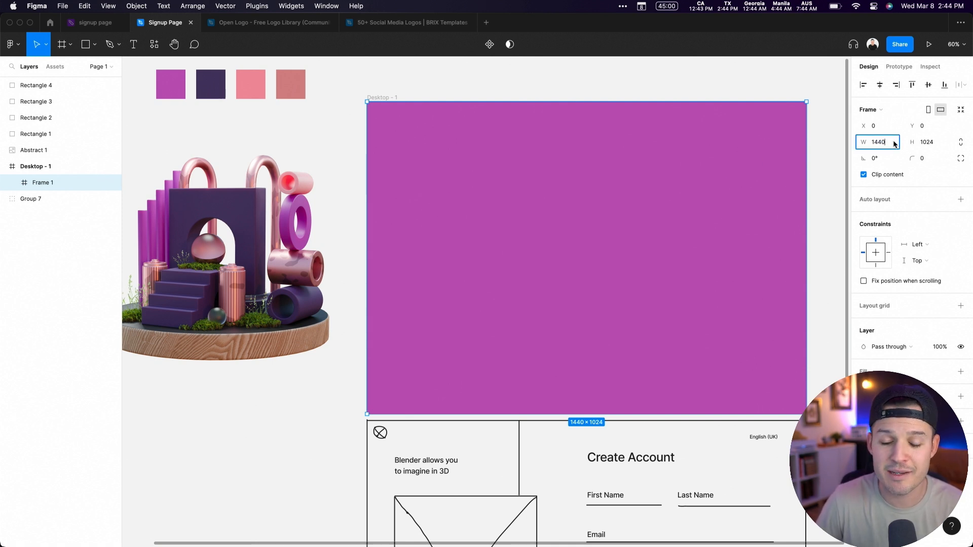
pyautogui.write('480')
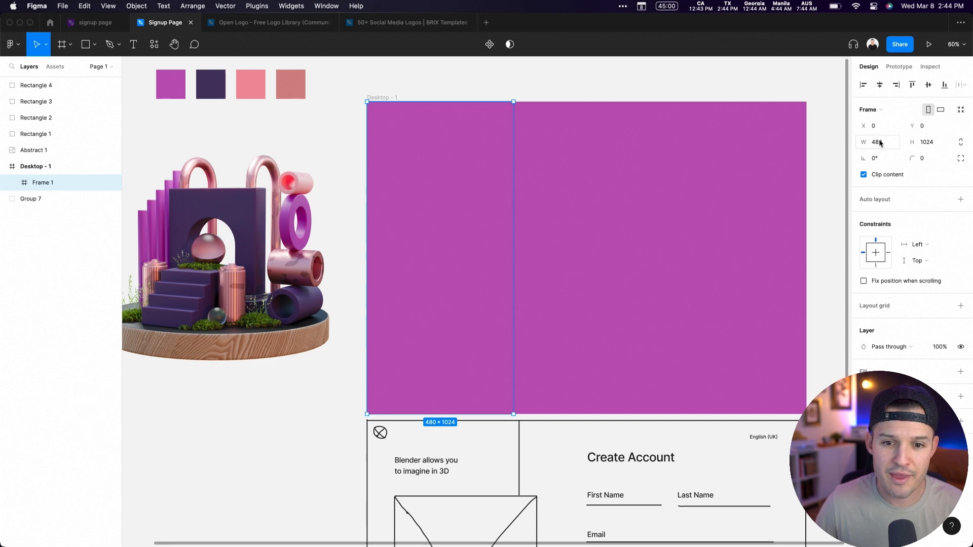
pyautogui.click(877, 141)
pyautogui.write('960')
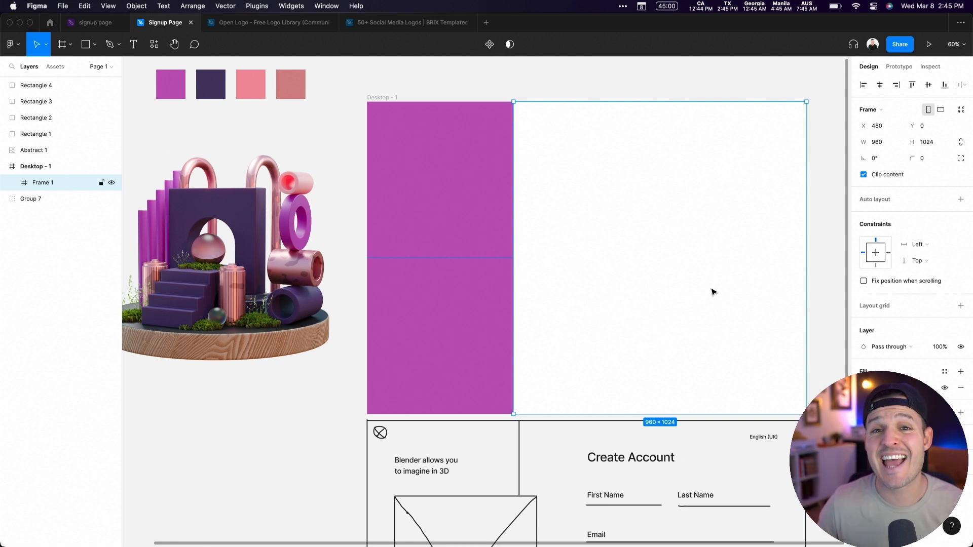
pyautogui.moveTo(698, 293)
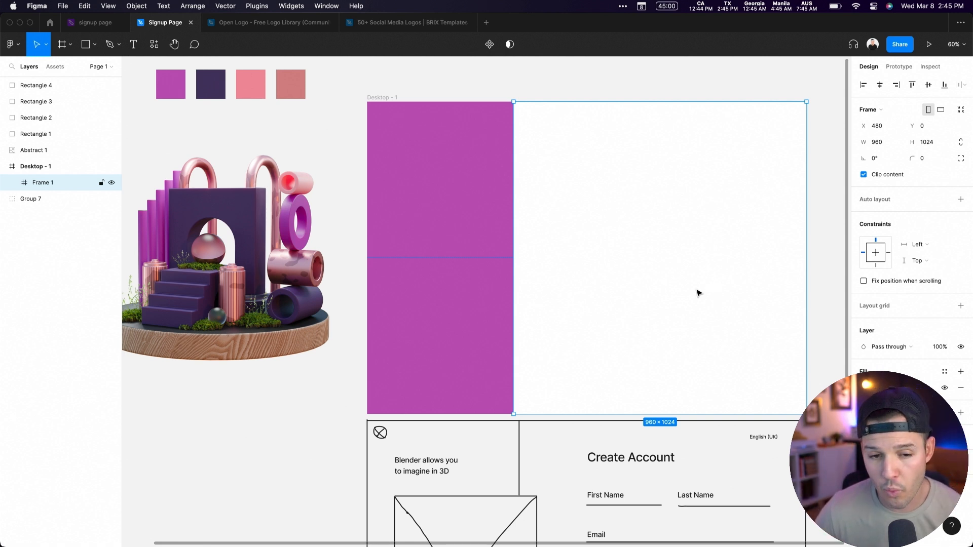
pyautogui.moveTo(700, 293)
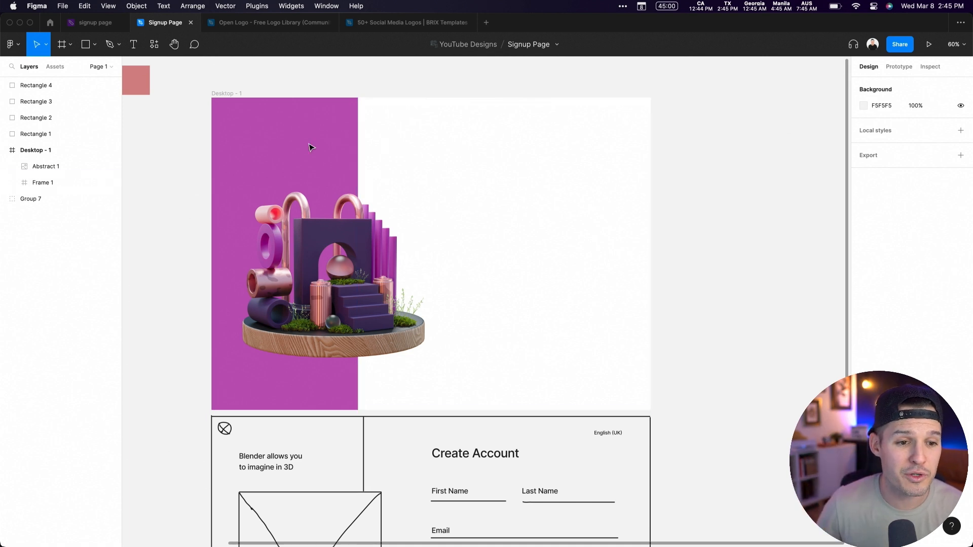
# Give Frame 1 independent corners with top-left and bottom-left radii of 40.
pyautogui.click(42, 181)
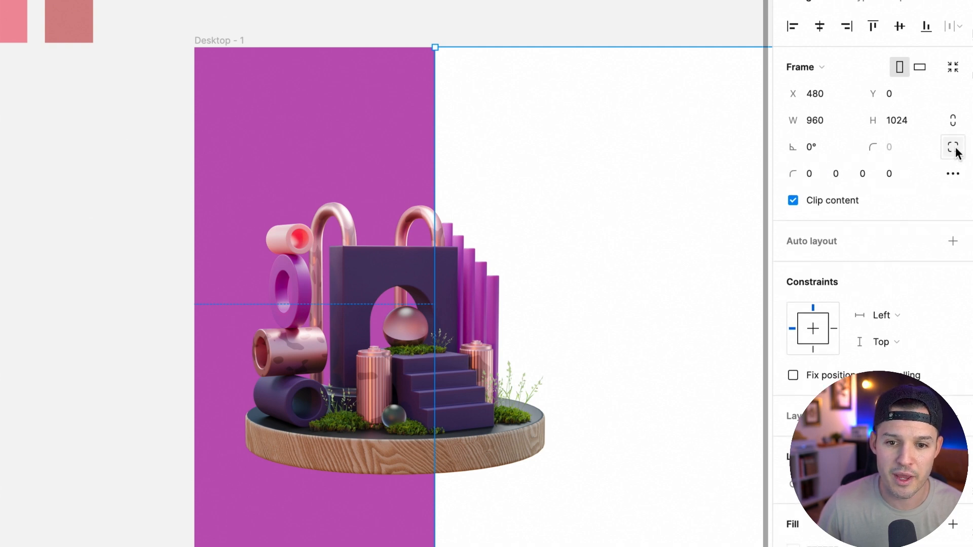
pyautogui.click(809, 174)
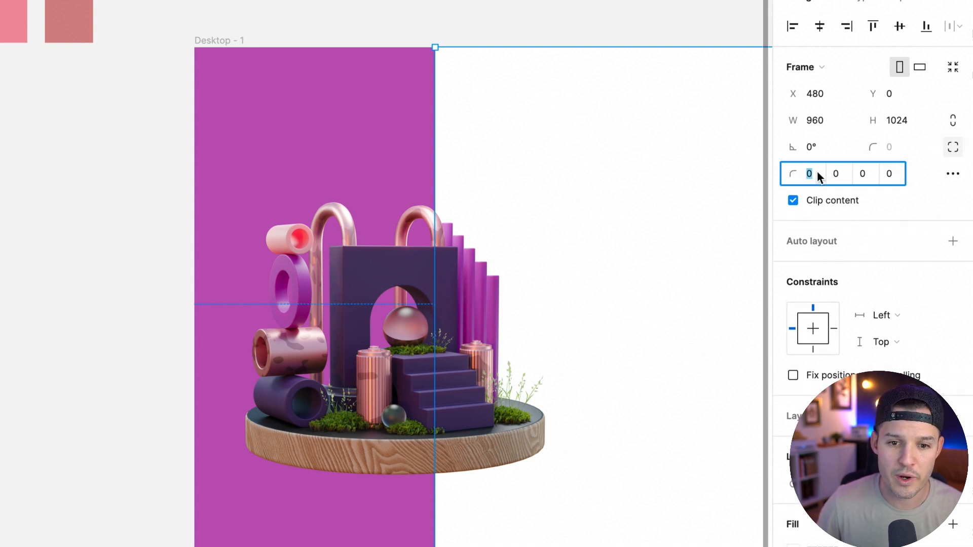
pyautogui.write('40')
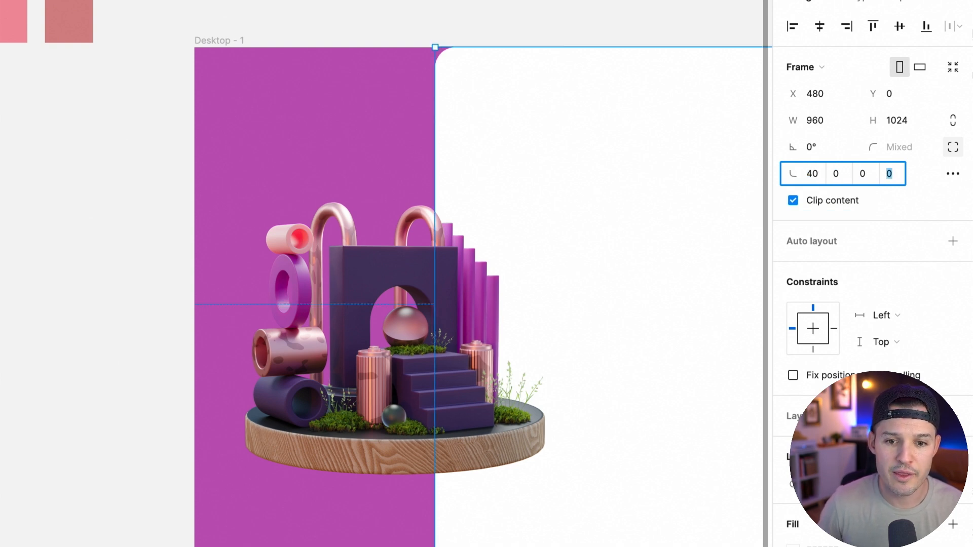
pyautogui.write('40')
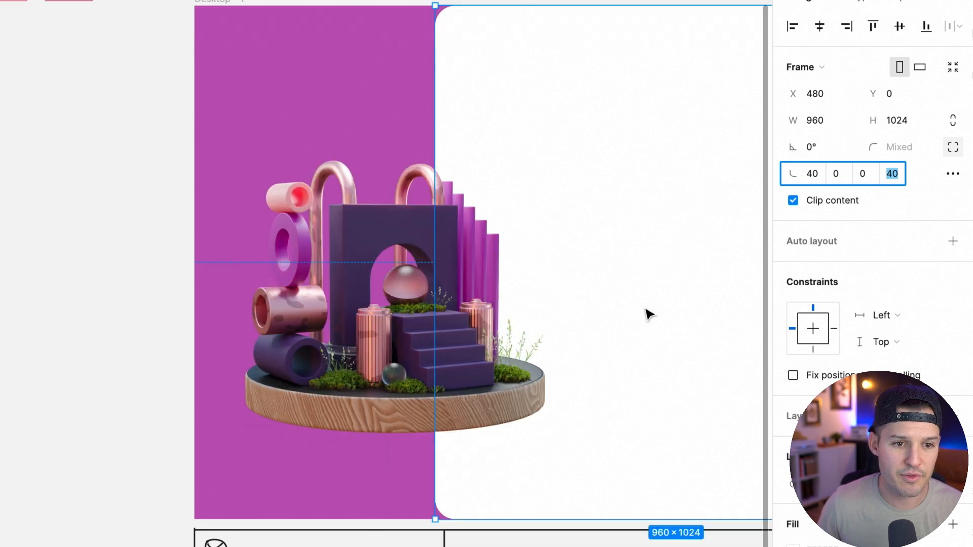
pyautogui.scroll(-3)
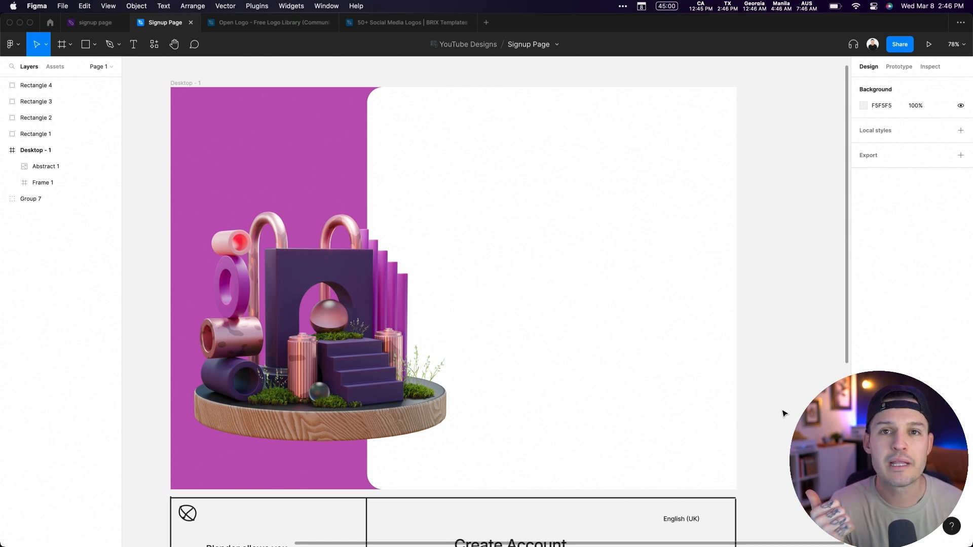
pyautogui.moveTo(780, 405)
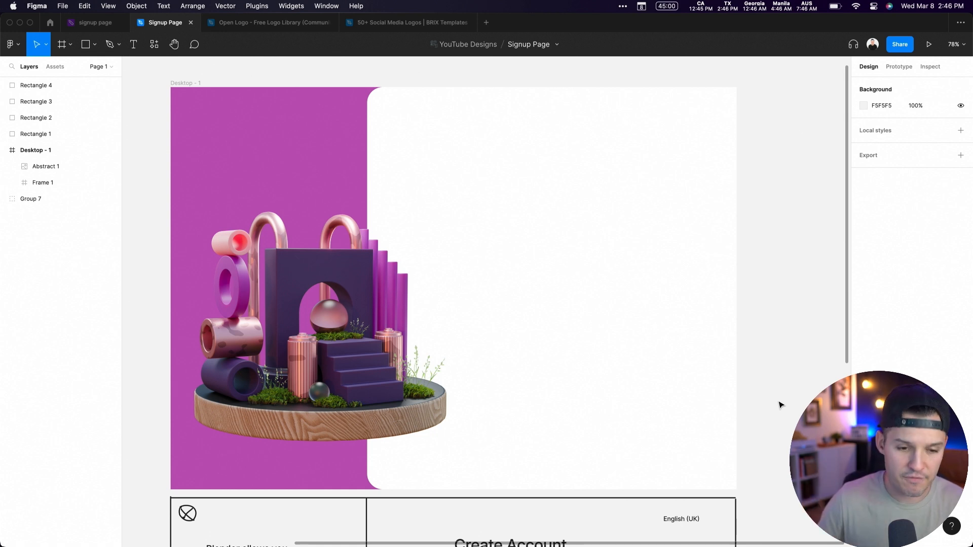
# Add a Create Account heading in Inter Semi Bold 40 and move it toward the panel centre.
pyautogui.click(389, 146)
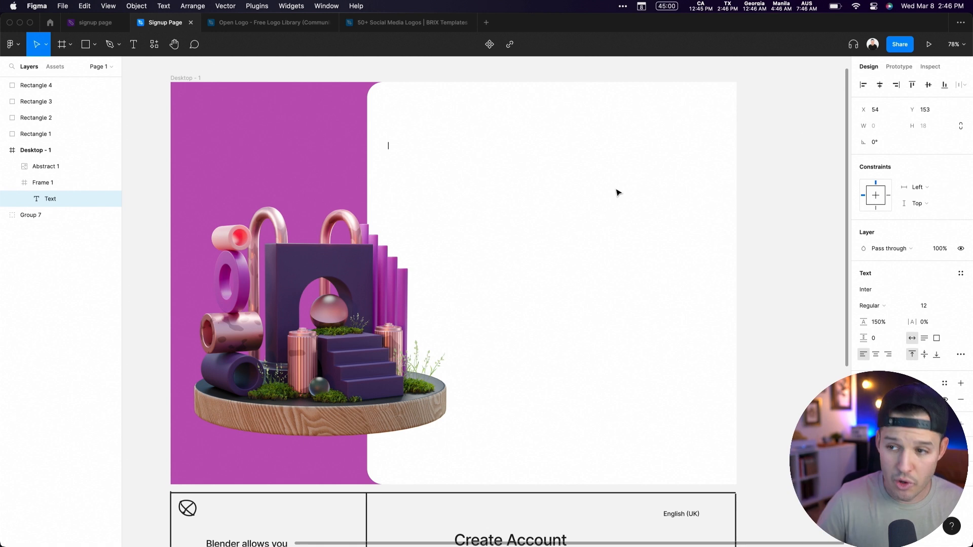
pyautogui.write('Create Account')
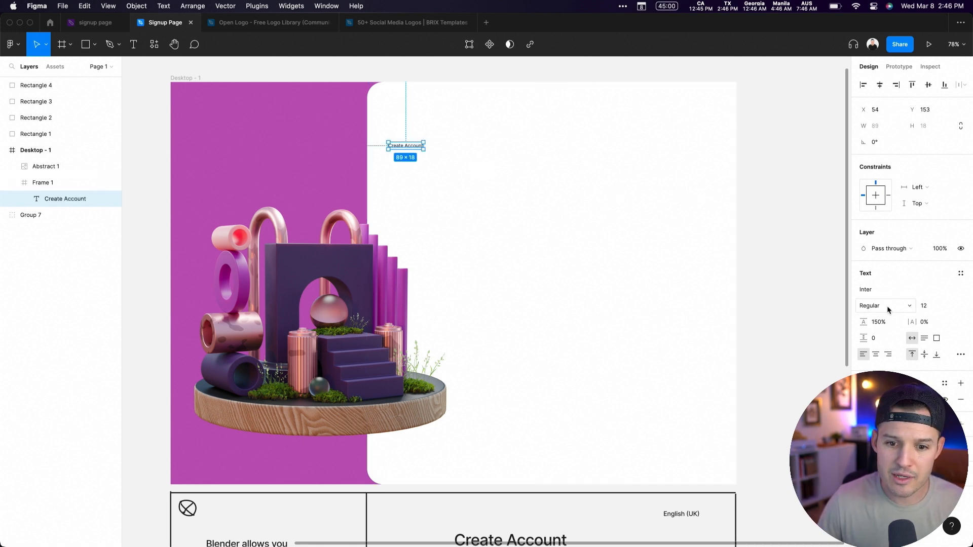
pyautogui.click(881, 305)
pyautogui.write('16')
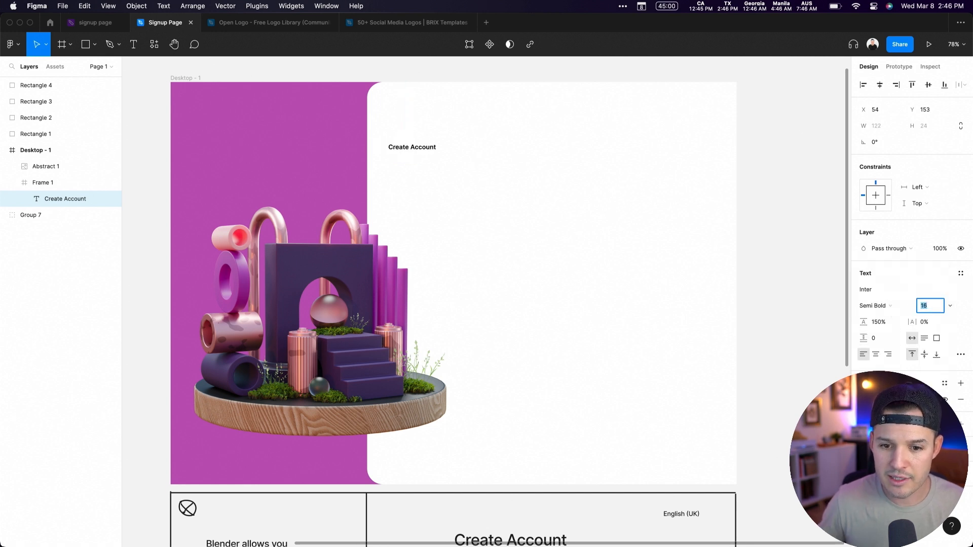
pyautogui.write('40')
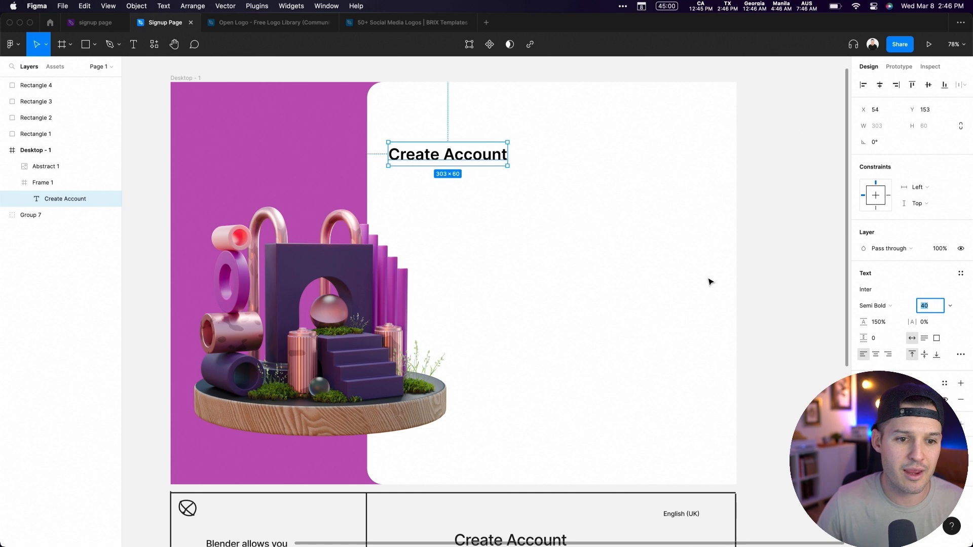
pyautogui.moveTo(447, 155); pyautogui.dragTo(501, 154)
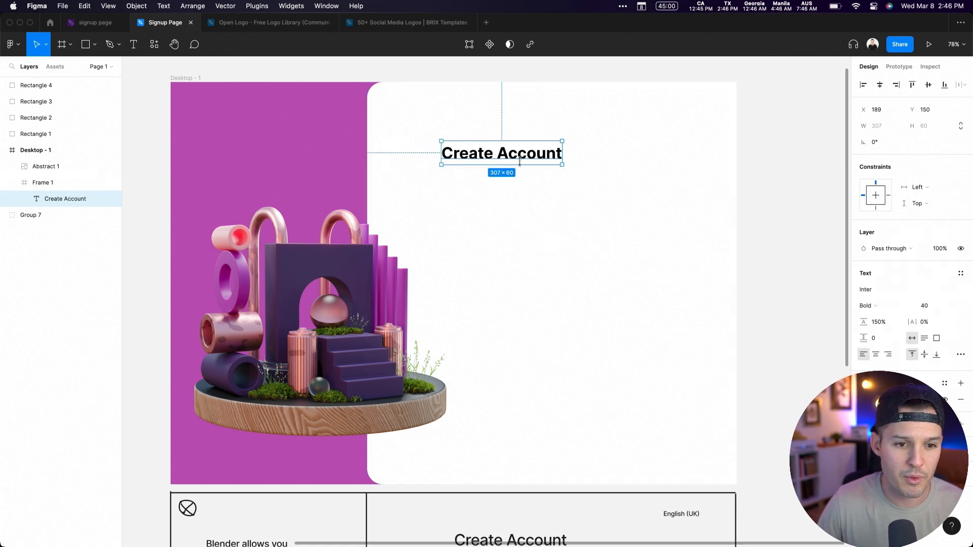
# Copy the heading lower down and start retyping it as the First Name field label.
pyautogui.moveTo(502, 153); pyautogui.dragTo(498, 150)
pyautogui.write('16')
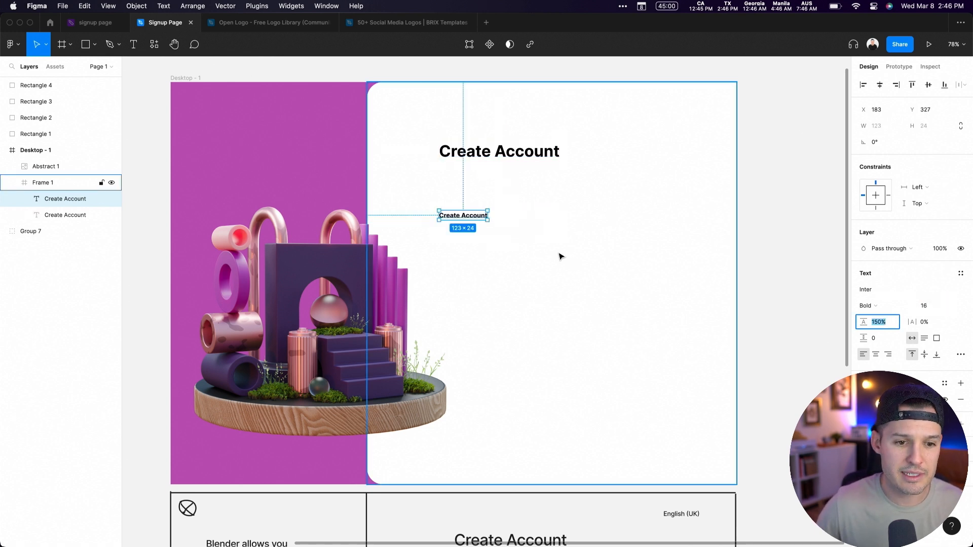
pyautogui.write('Fu')
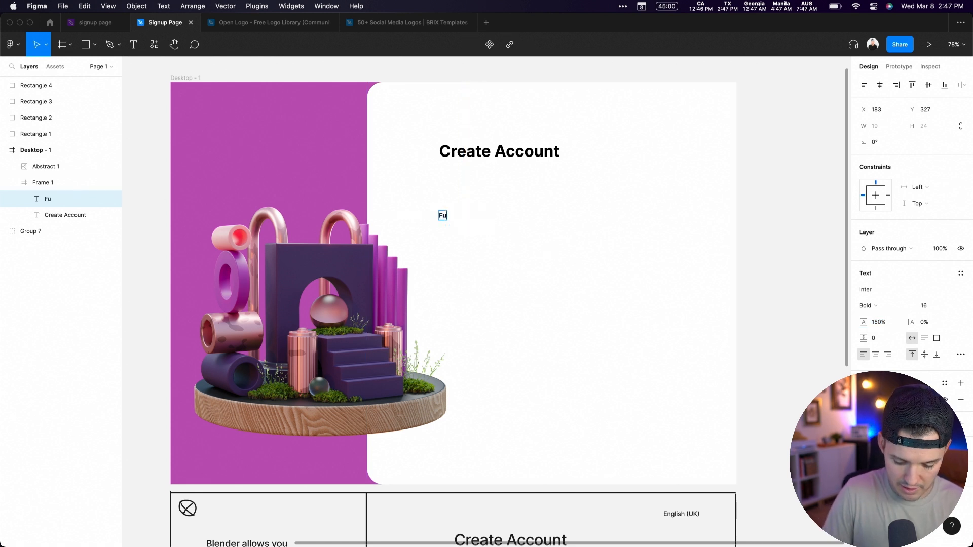
pyautogui.write('First')
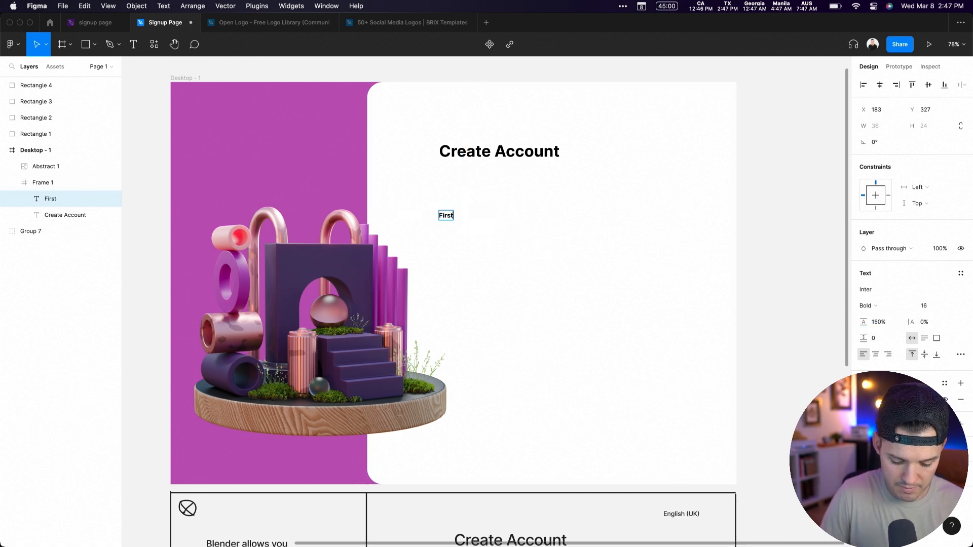
pyautogui.write('Name')
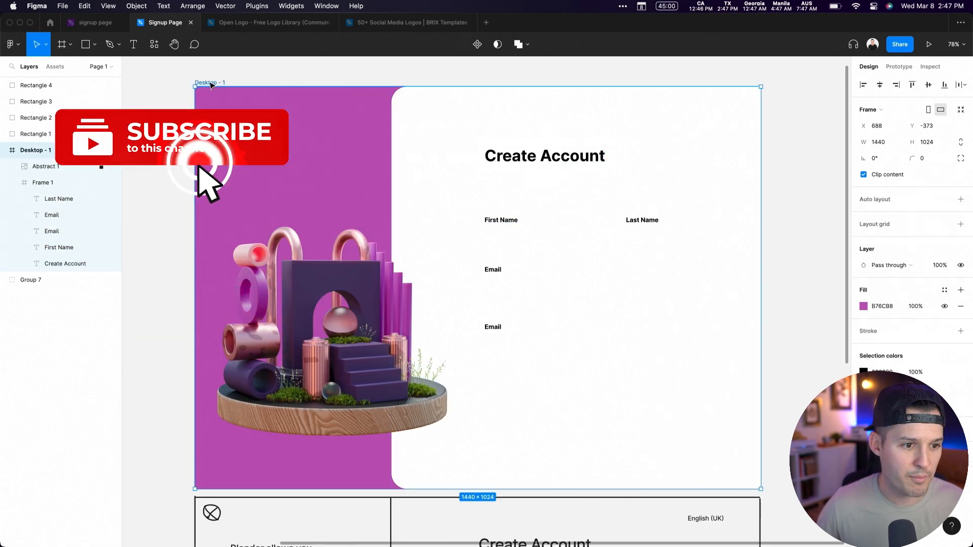
# Copy the Flow logo from the Open Logo library and select the duplicated heading on the purple panel.
pyautogui.click(270, 22)
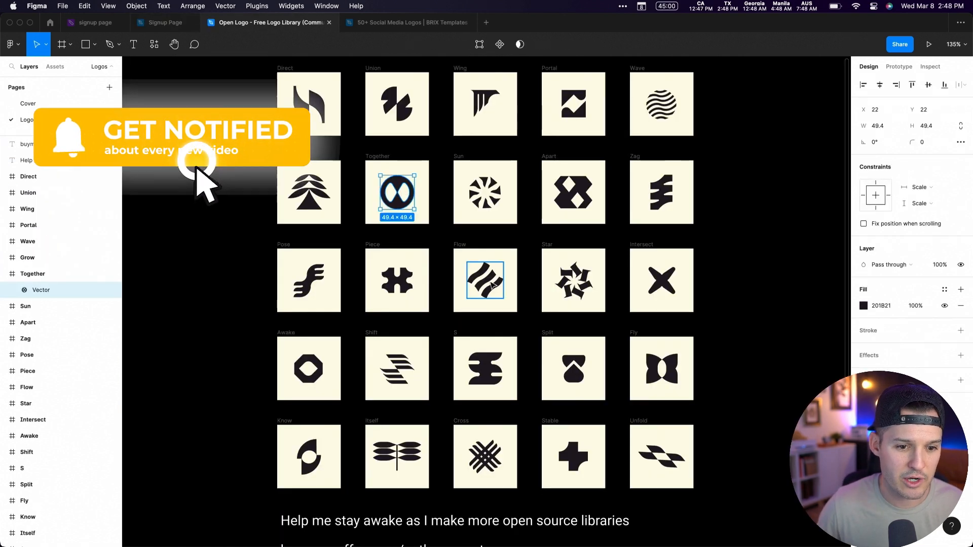
pyautogui.click(164, 22)
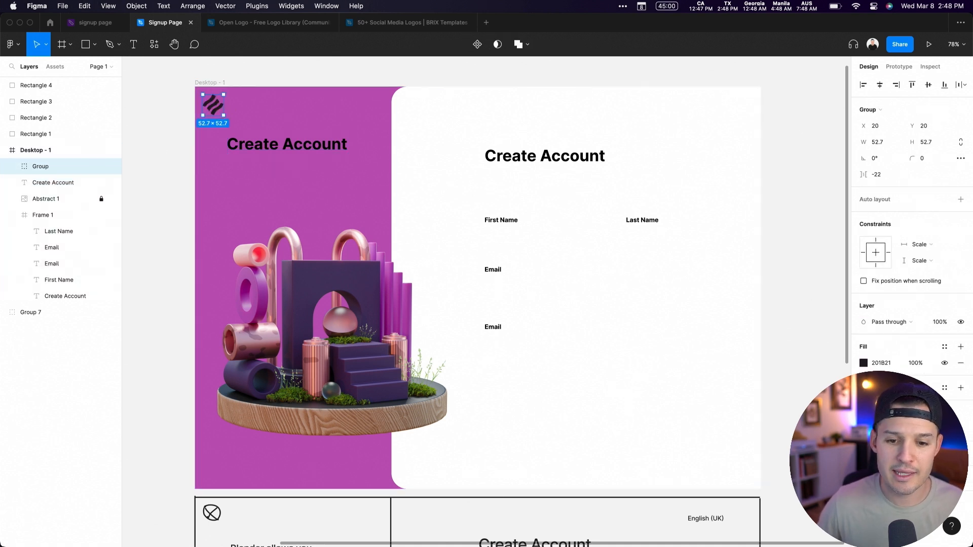
pyautogui.click(861, 363)
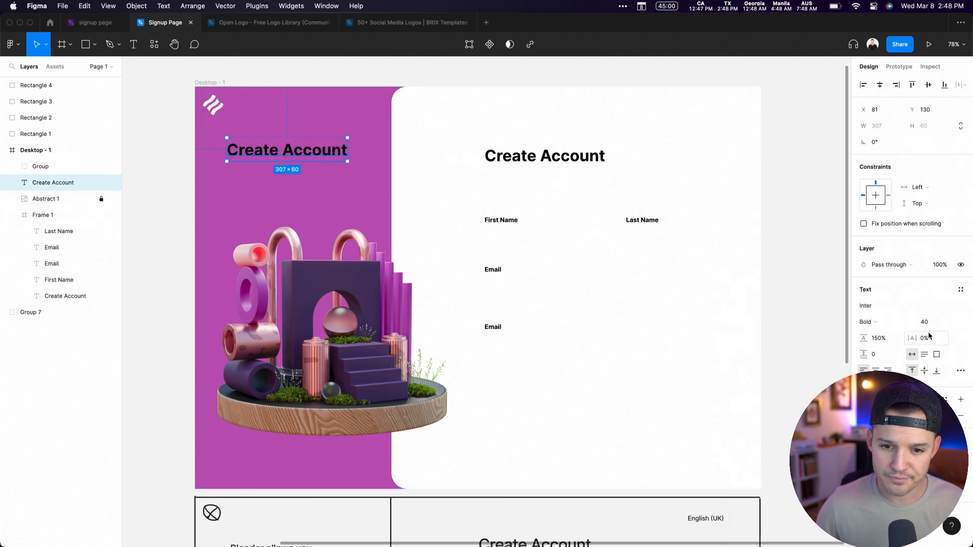
# Set the purple panel heading to Syne Bold with a white FFFFFF fill.
pyautogui.click(905, 305)
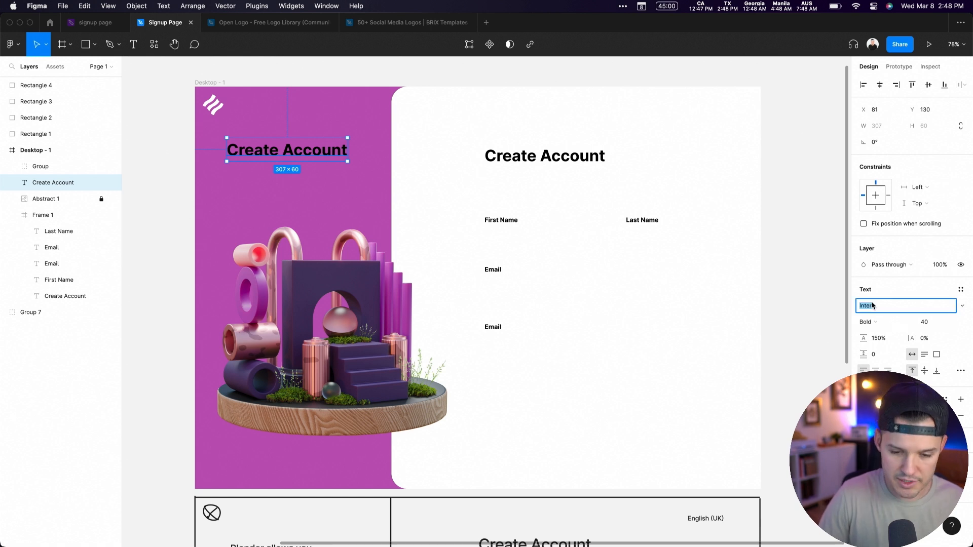
pyautogui.click(903, 305)
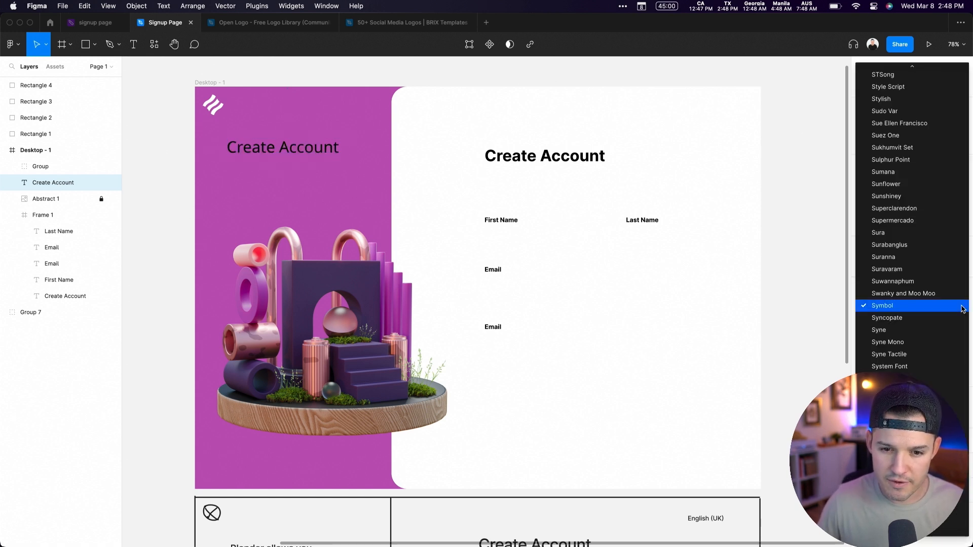
pyautogui.click(879, 329)
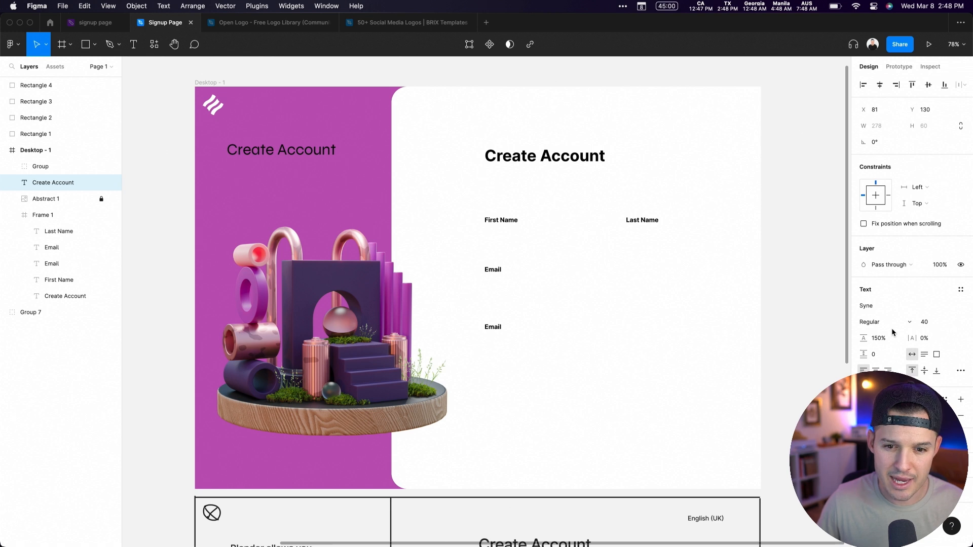
pyautogui.click(870, 321)
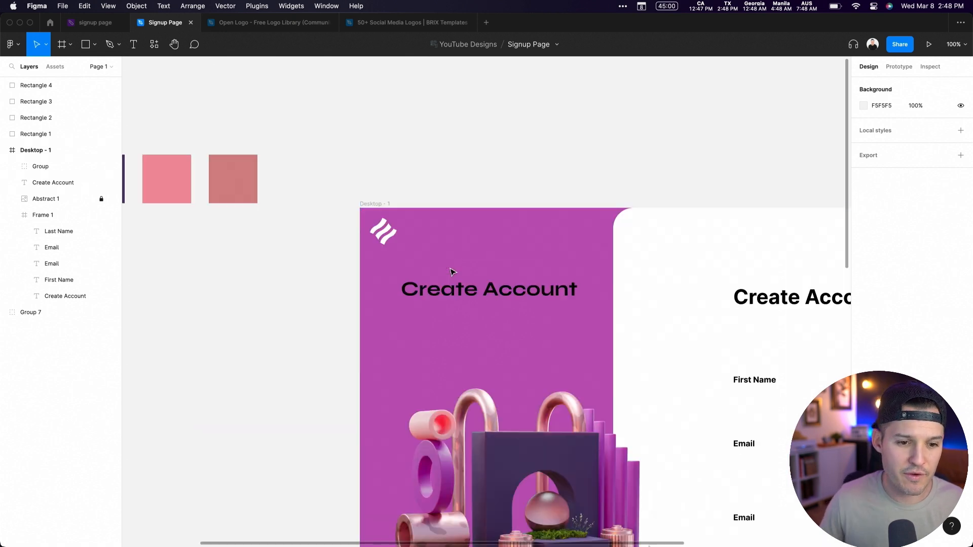
pyautogui.click(489, 288)
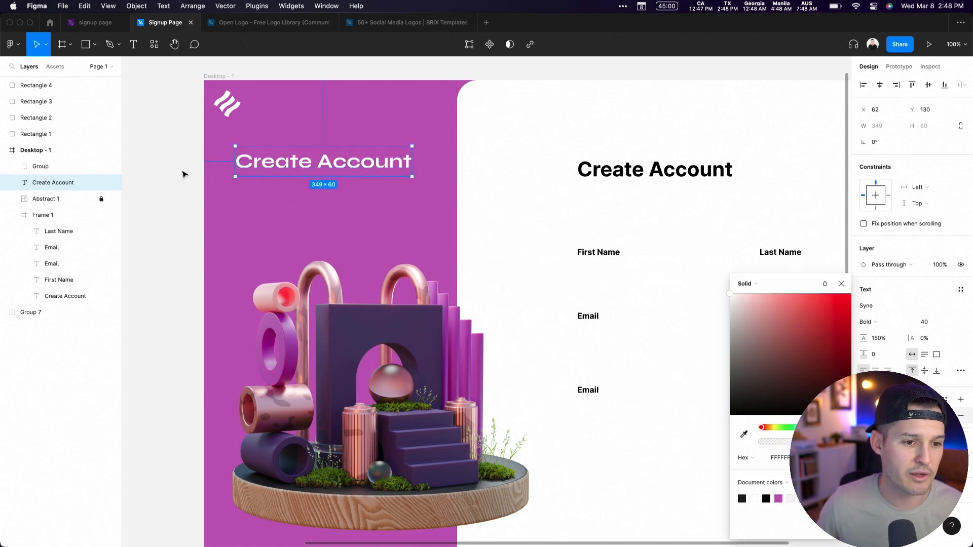
# Check the wireframe and begin retyping the heading as 'Blenda allows you to imagine in 3D'.
pyautogui.scroll(-3)
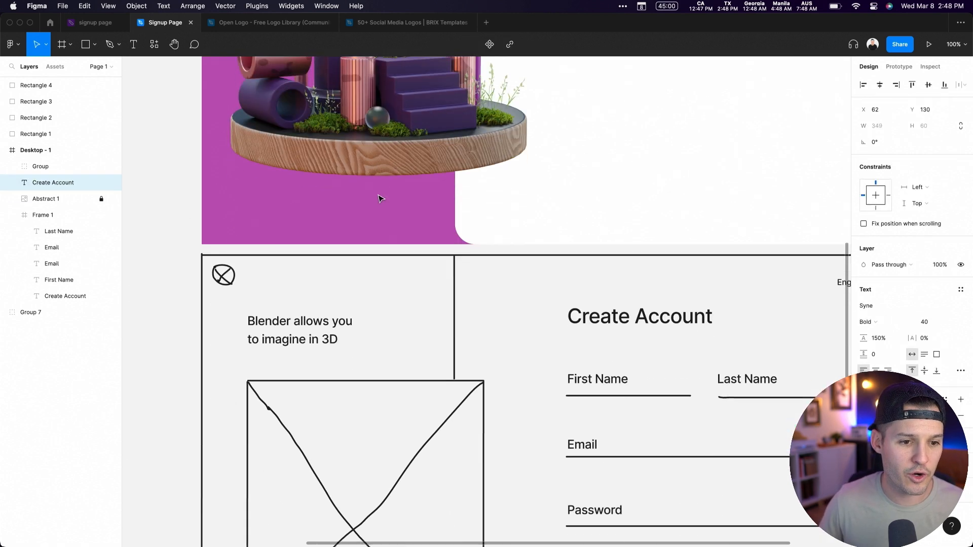
pyautogui.scroll(-3)
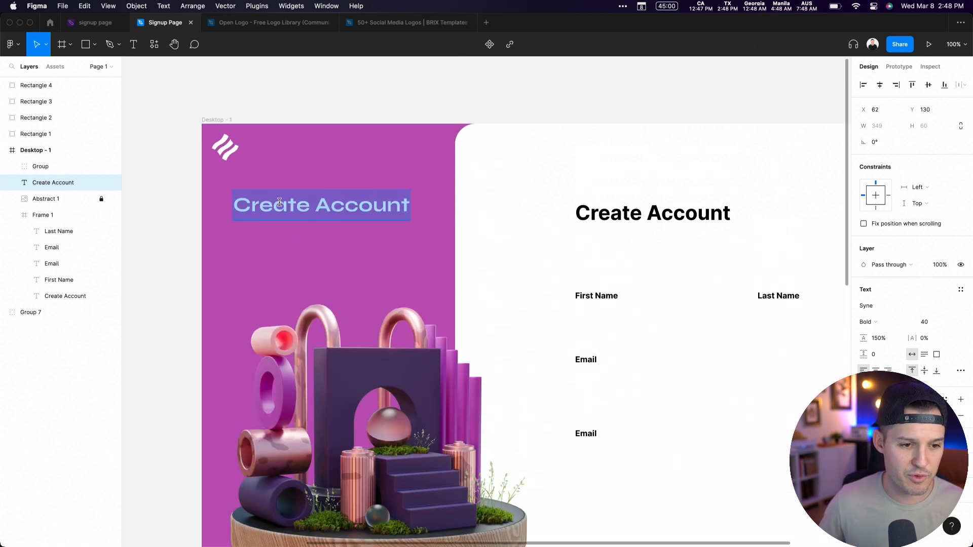
pyautogui.write('Blenda allows you')
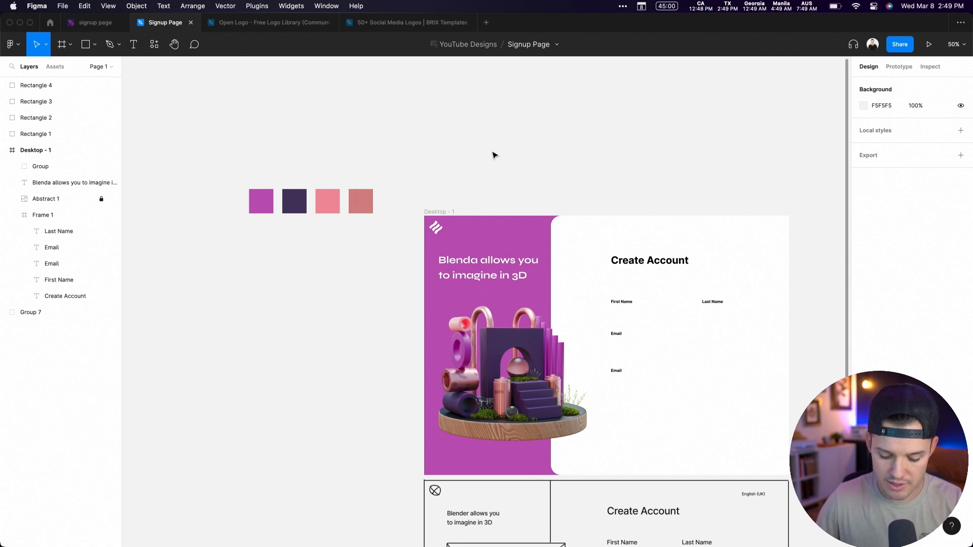
# Draw a large grey ellipse beside the design and pull its outline into an irregular blob.
pyautogui.moveTo(217, 256); pyautogui.dragTo(381, 417)
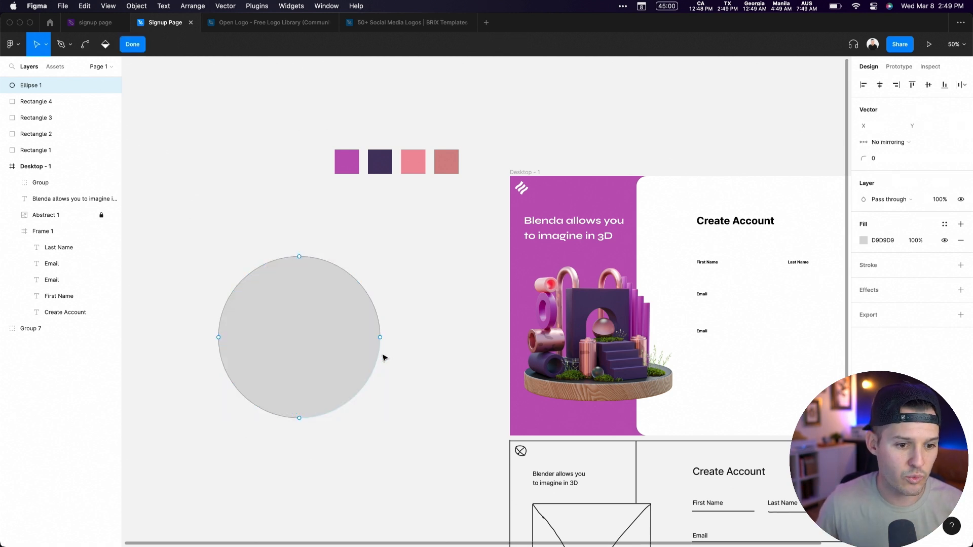
pyautogui.moveTo(381, 337); pyautogui.dragTo(329, 360)
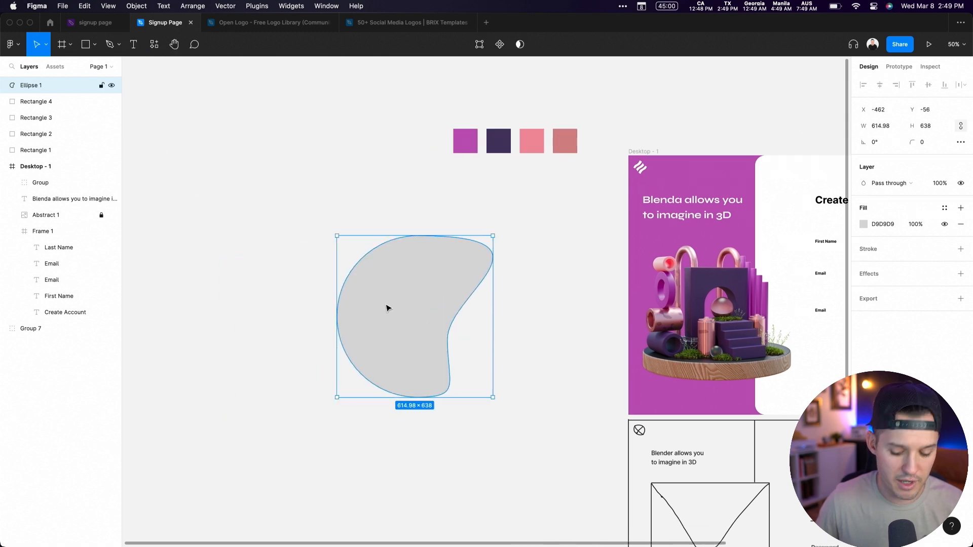
# Run the Blobs plugin via Quick Actions and raise its Complexity and Uniqueness sliders.
pyautogui.write('blob')
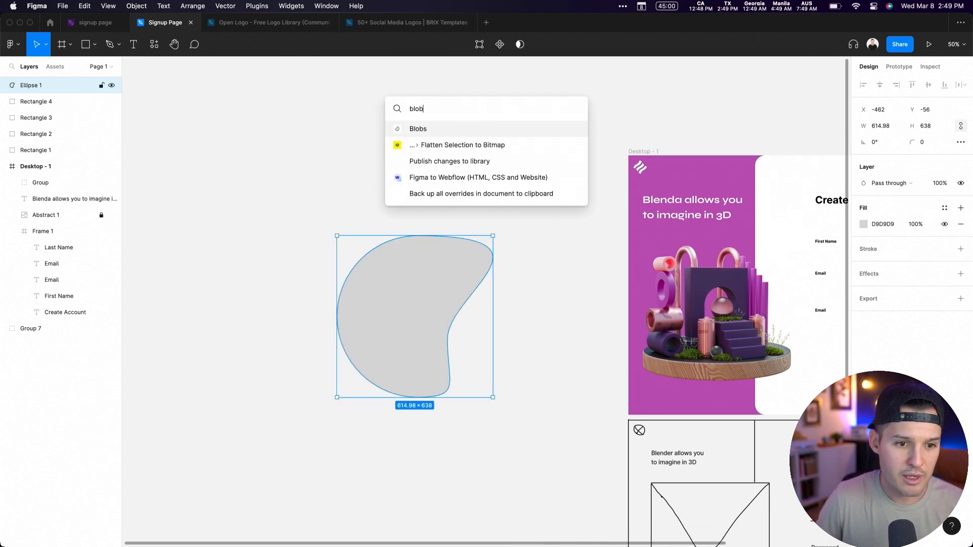
pyautogui.click(418, 129)
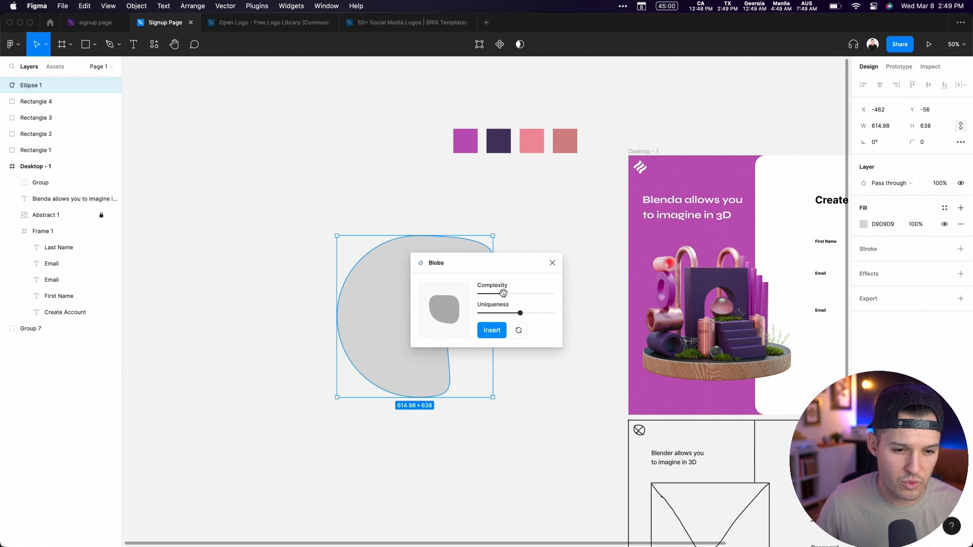
pyautogui.moveTo(503, 293); pyautogui.dragTo(520, 293)
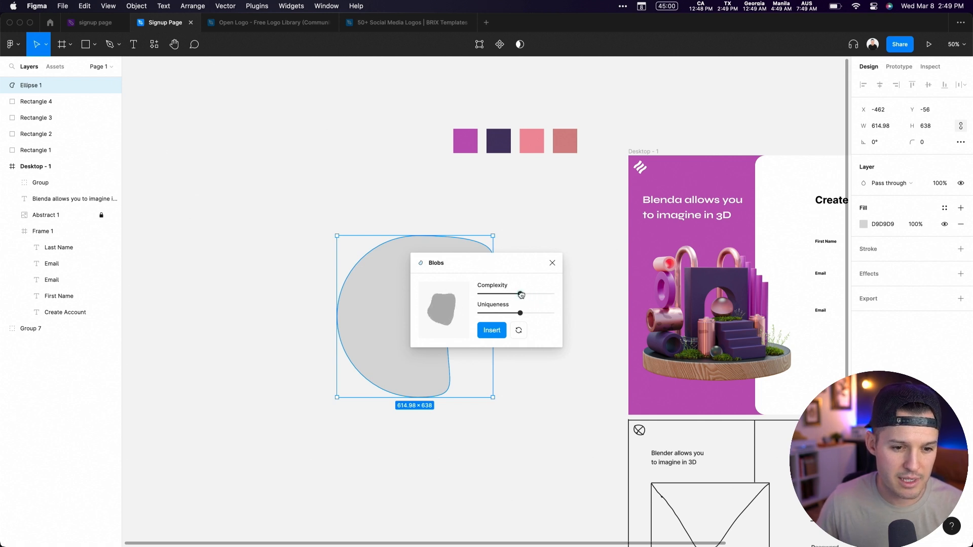
pyautogui.moveTo(520, 313); pyautogui.dragTo(530, 313)
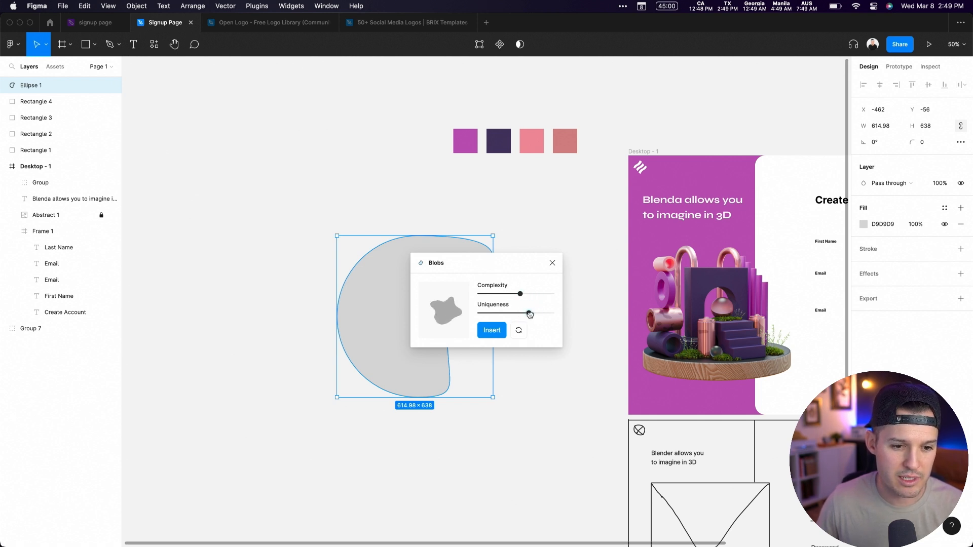
# Insert three generated random blob shapes onto the canvas.
pyautogui.click(492, 330)
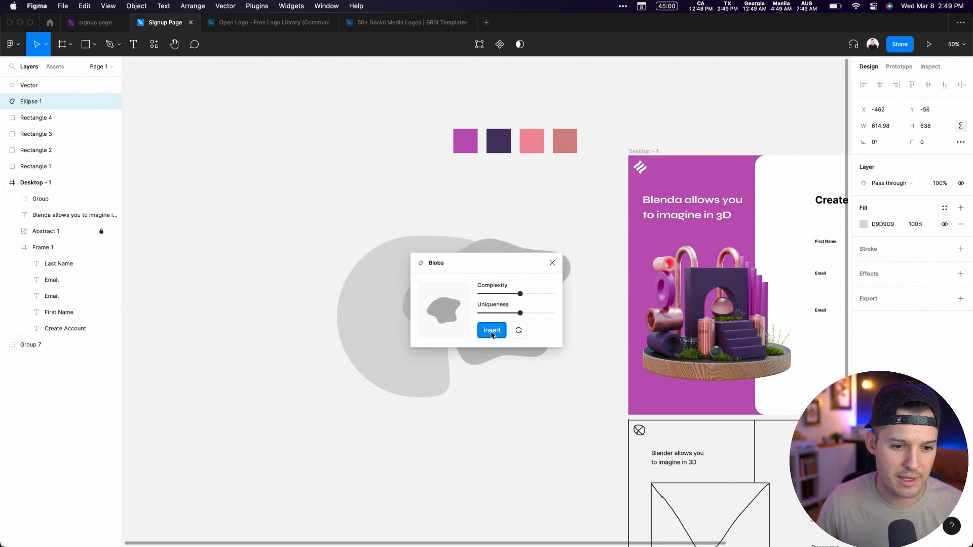
pyautogui.click(492, 330)
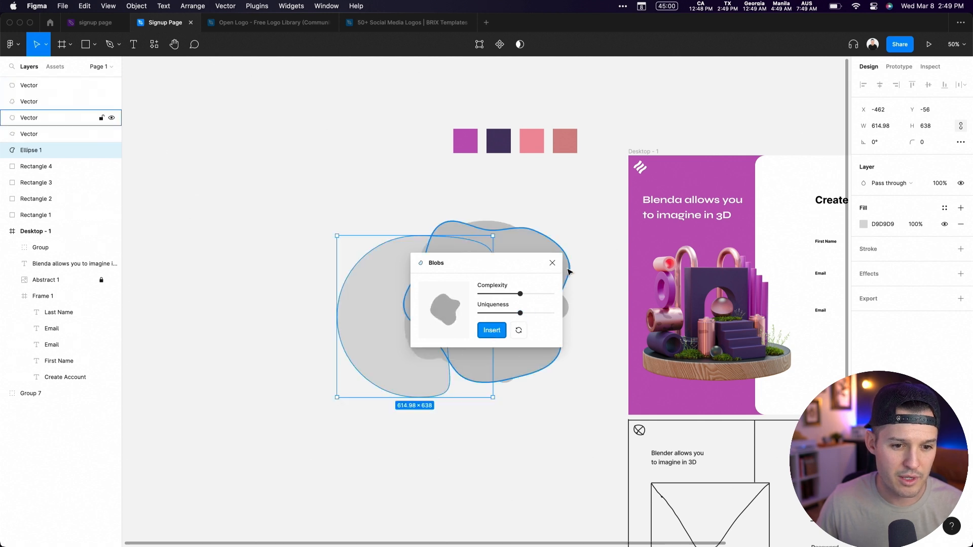
pyautogui.click(491, 330)
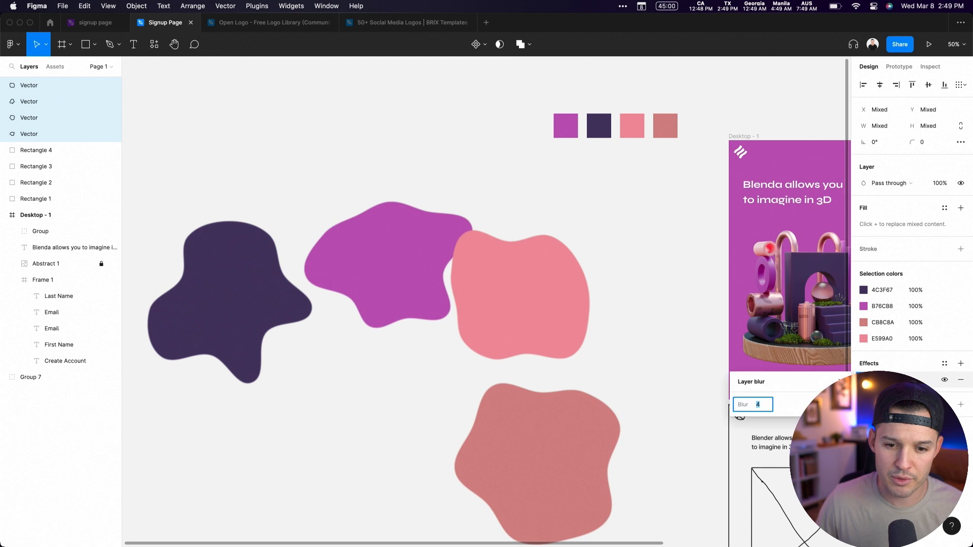
# Apply a heavy layer blur to the four blobs, trying 112 then 153.
pyautogui.write('112')
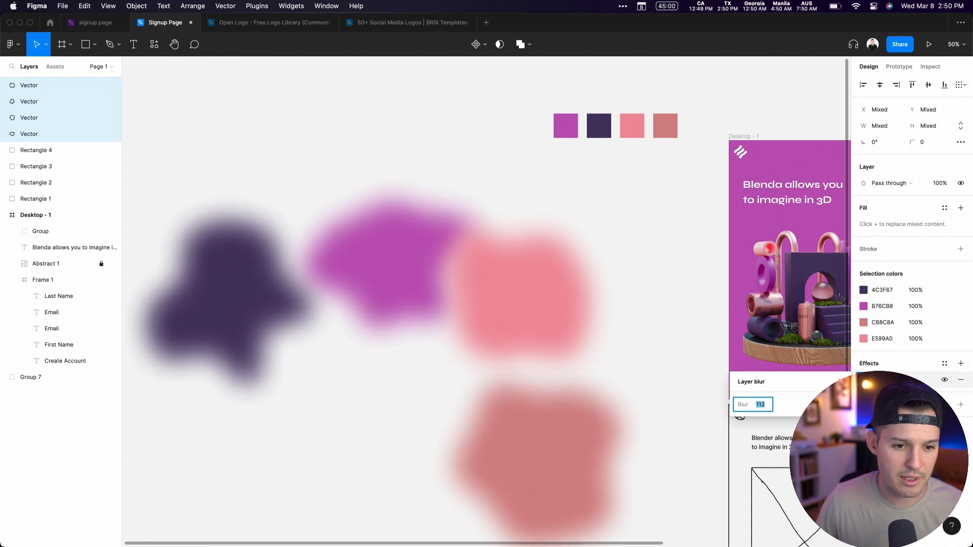
pyautogui.write('153')
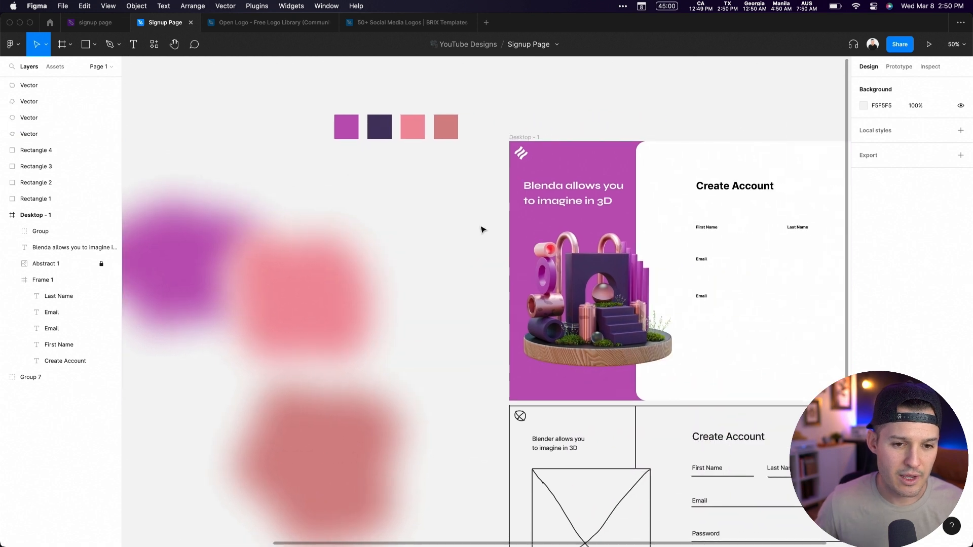
# Rename the desktop's layers to key art, panel right and panel left in the Layers panel.
pyautogui.scroll(-3)
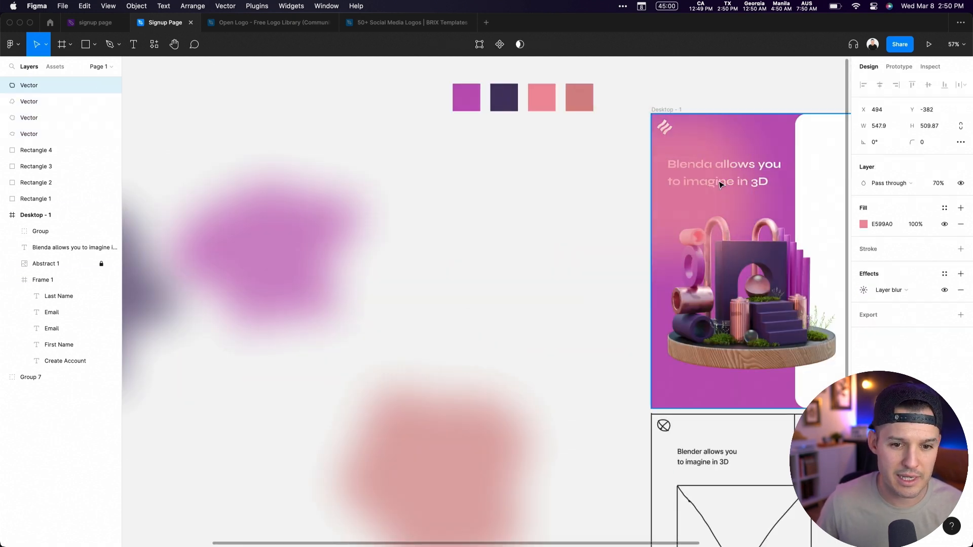
pyautogui.click(30, 377)
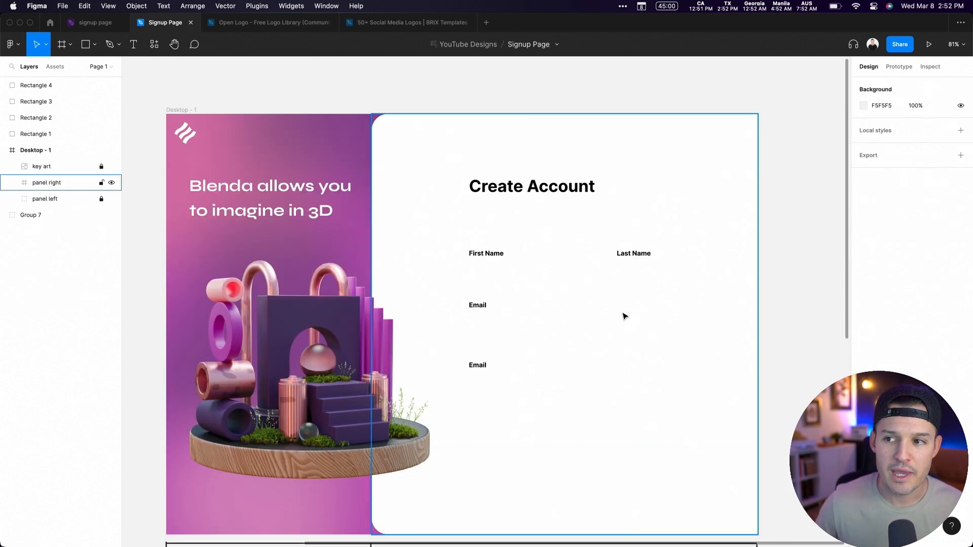
# Select the First Name, Last Name and Email labels and change their weight from Bold to Medium.
pyautogui.click(531, 185)
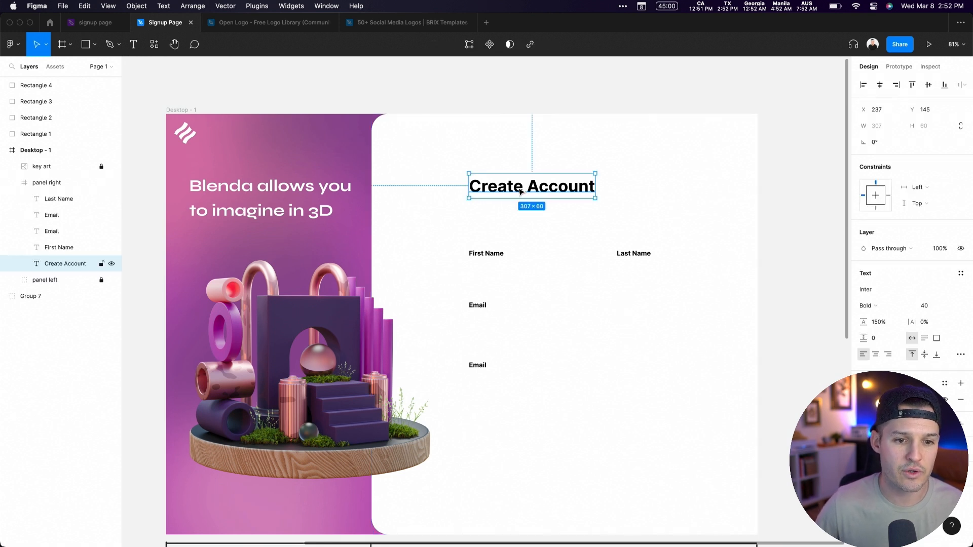
pyautogui.moveTo(492, 189)
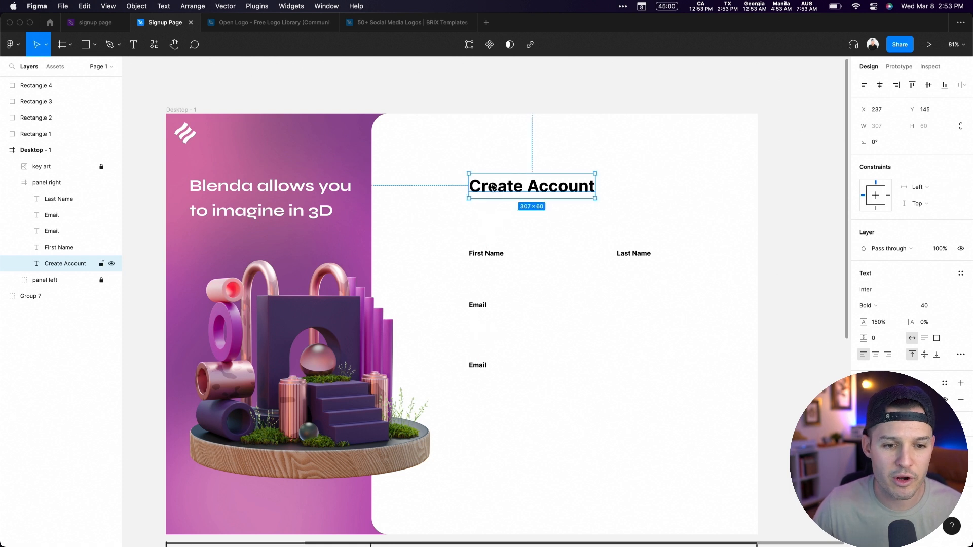
pyautogui.click(486, 253)
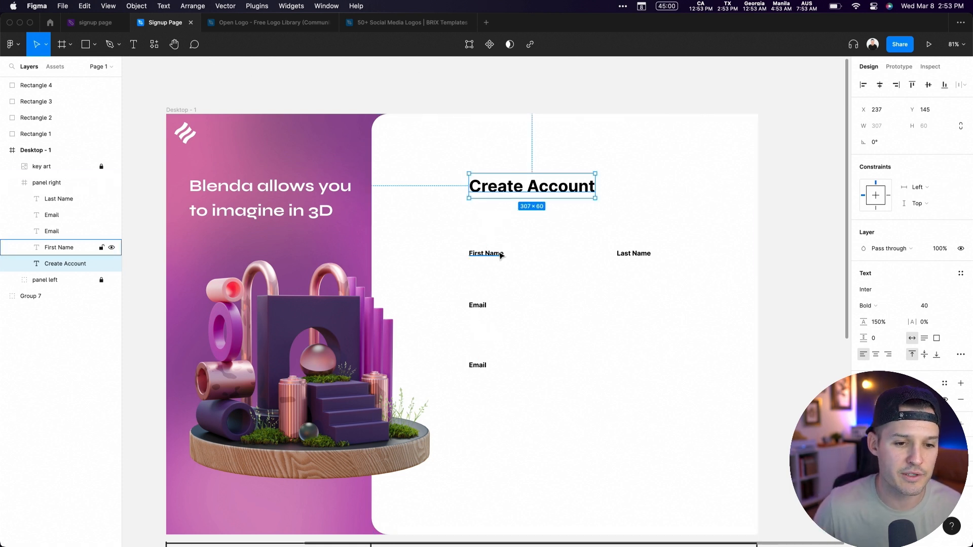
pyautogui.moveTo(496, 256)
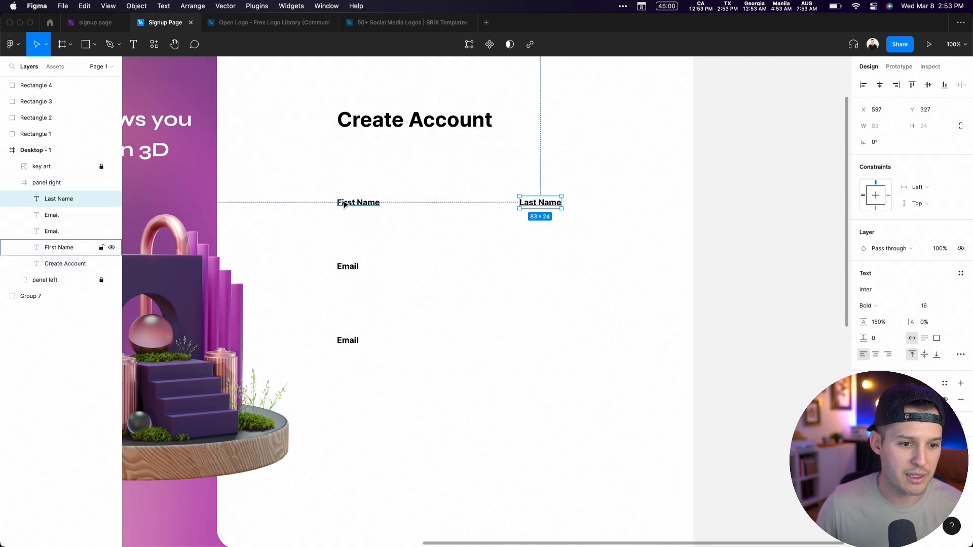
pyautogui.click(47, 183)
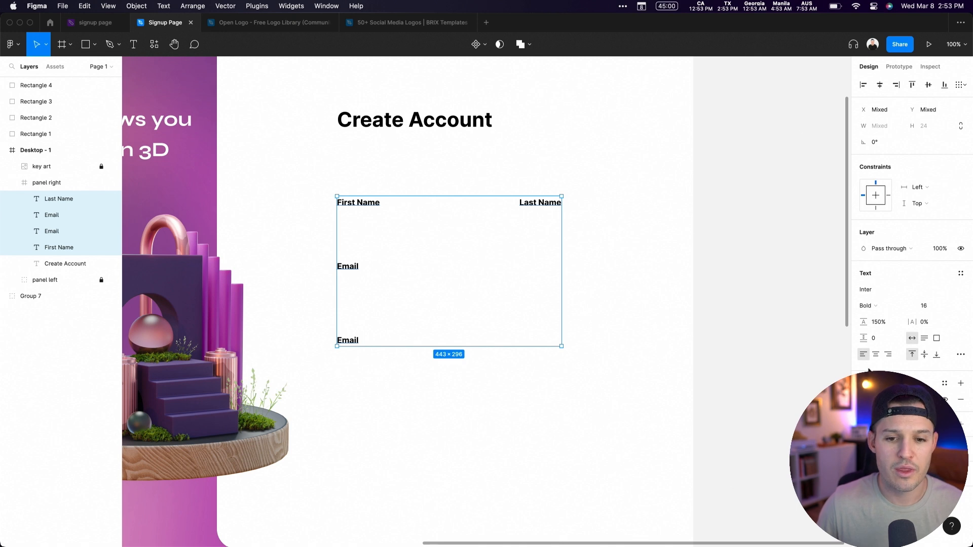
pyautogui.click(868, 306)
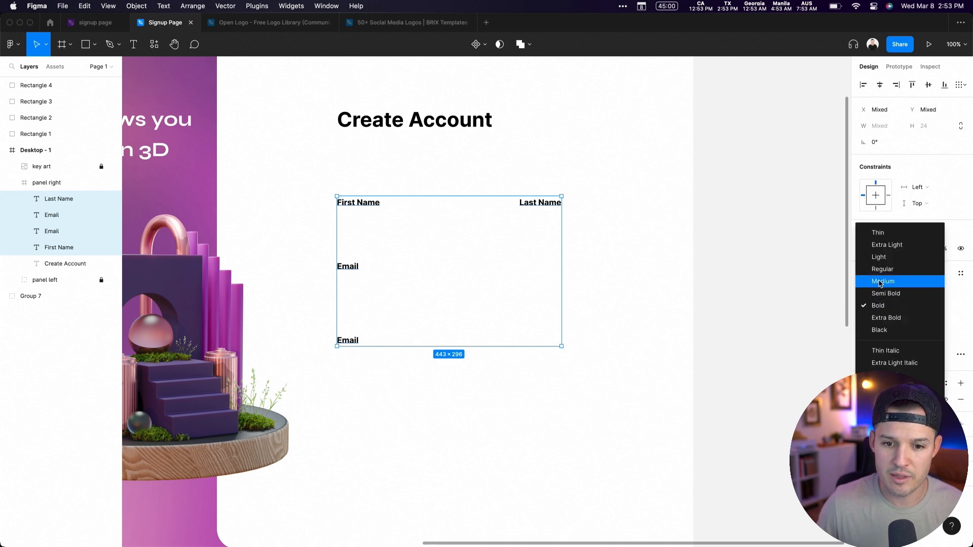
pyautogui.click(883, 281)
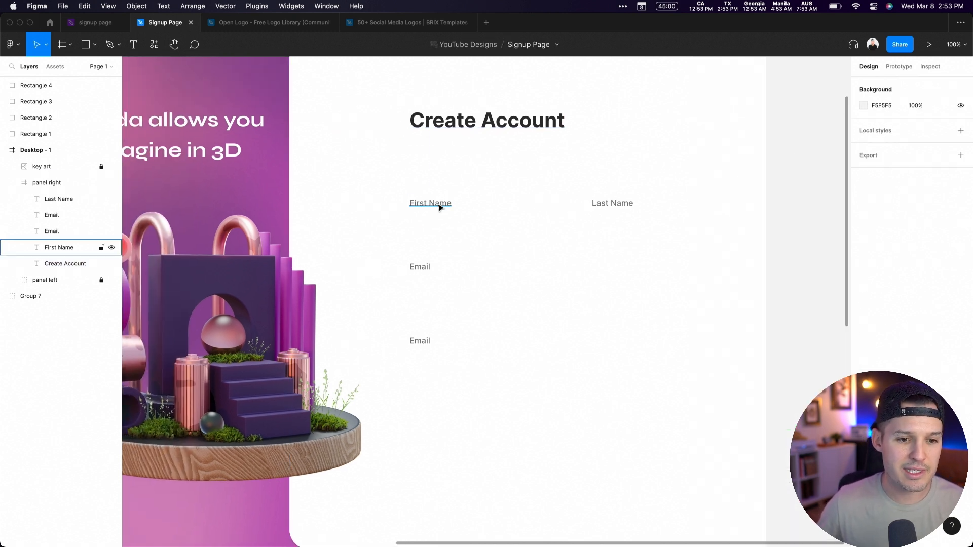
# Draw a frame box under the First Name label and save the label colour as a style named Gray.
pyautogui.click(430, 202)
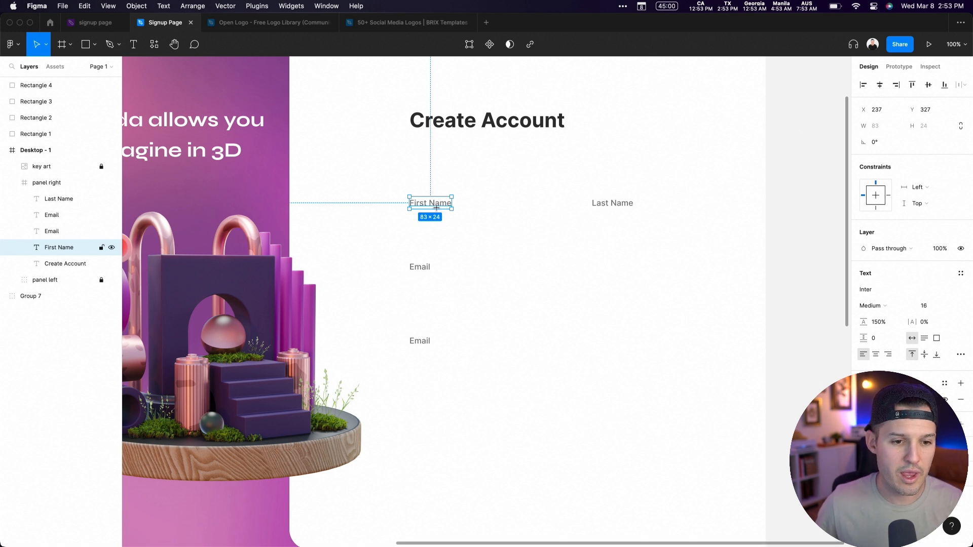
pyautogui.click(60, 44)
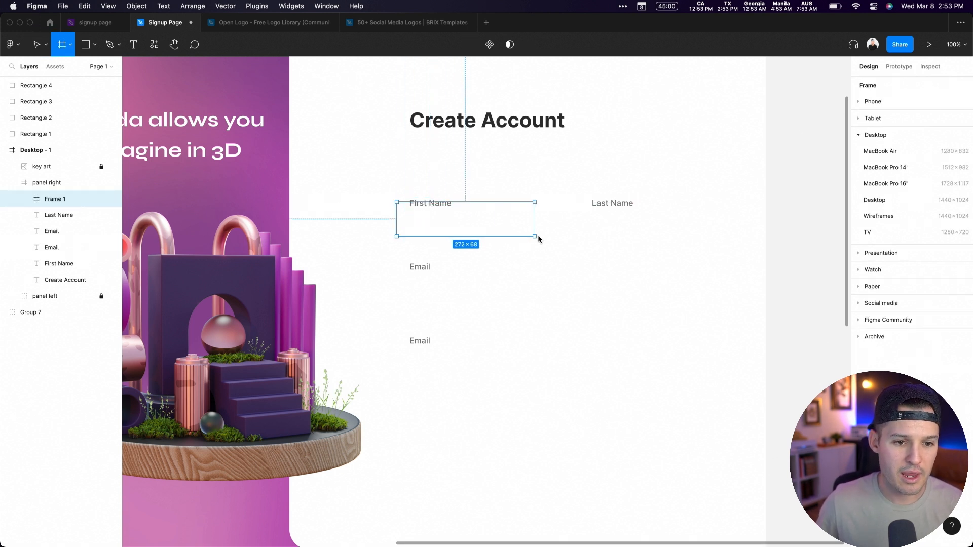
pyautogui.moveTo(534, 236); pyautogui.dragTo(574, 234)
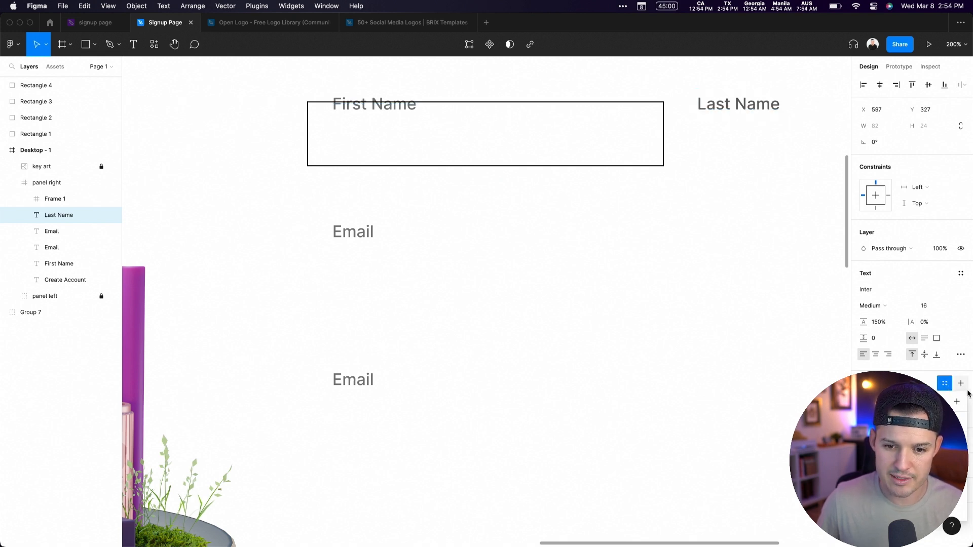
pyautogui.click(960, 383)
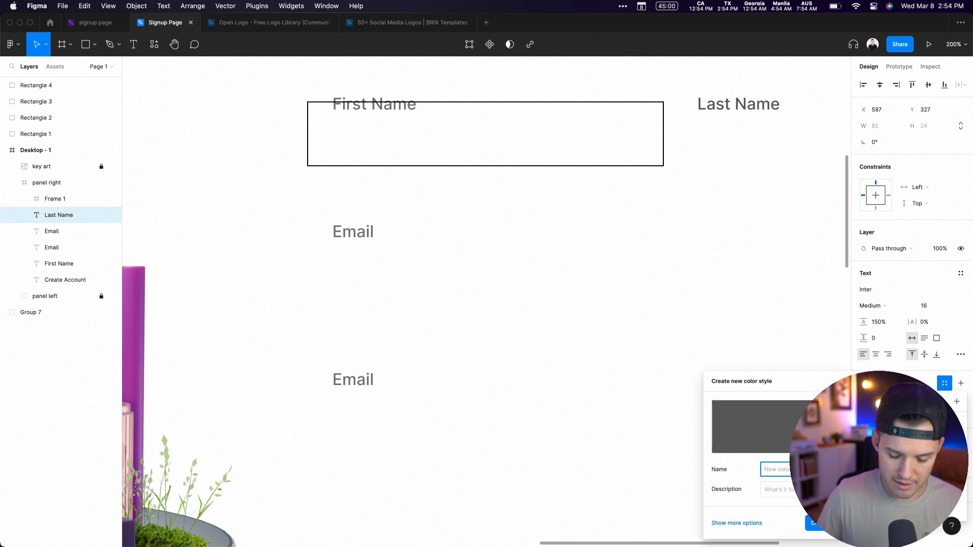
pyautogui.write('Gray')
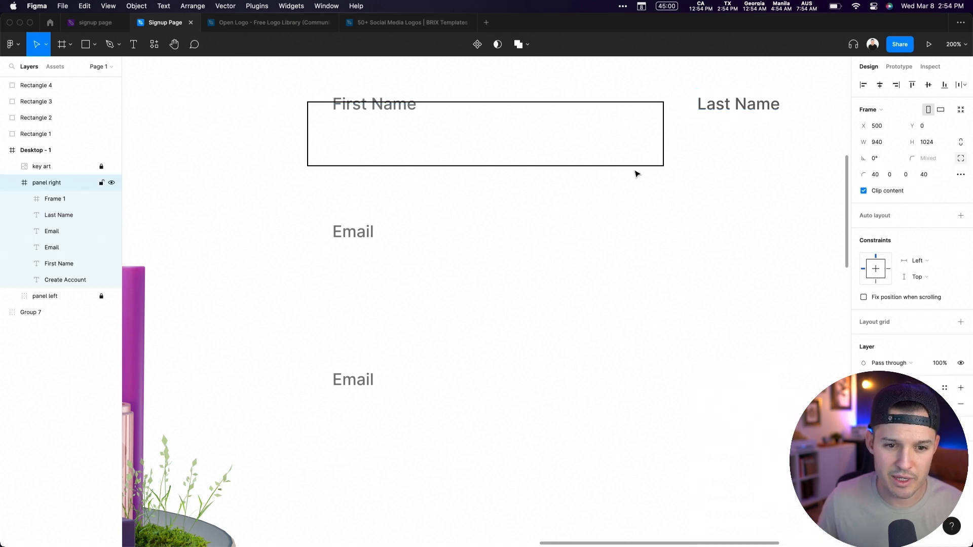
# Give the new input box a corner radius of 16.
pyautogui.click(374, 103)
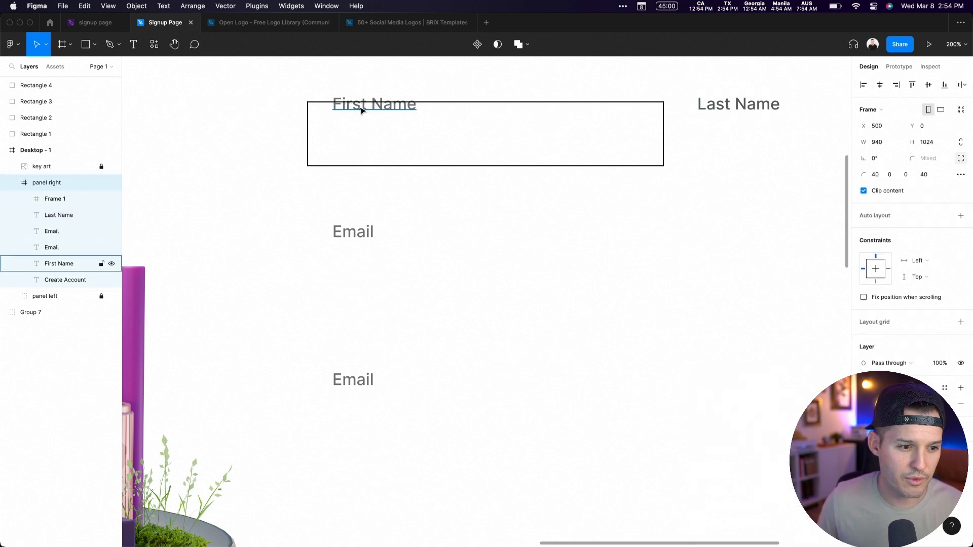
pyautogui.click(374, 103)
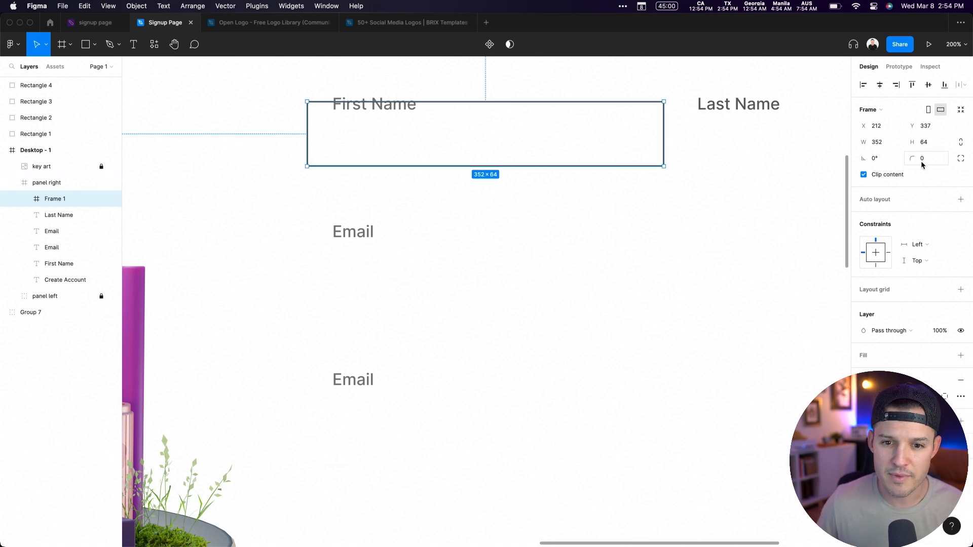
pyautogui.write('16')
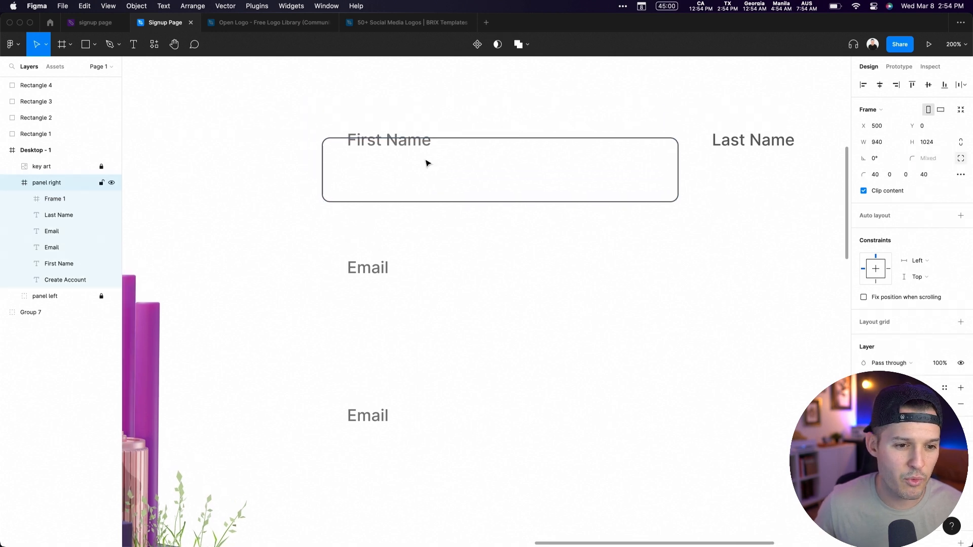
# Wrap the First Name label in an auto layout frame set into the field's top border.
pyautogui.click(388, 139)
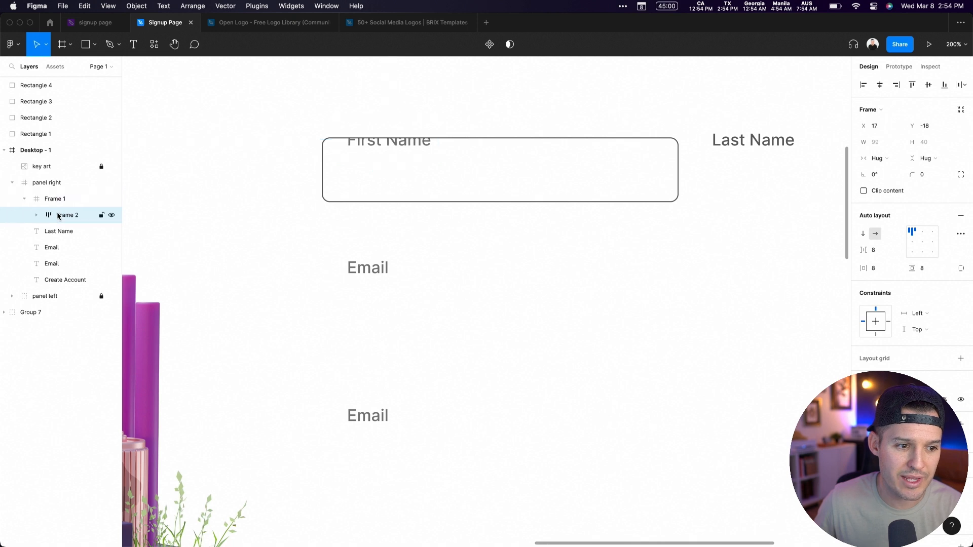
pyautogui.click(55, 199)
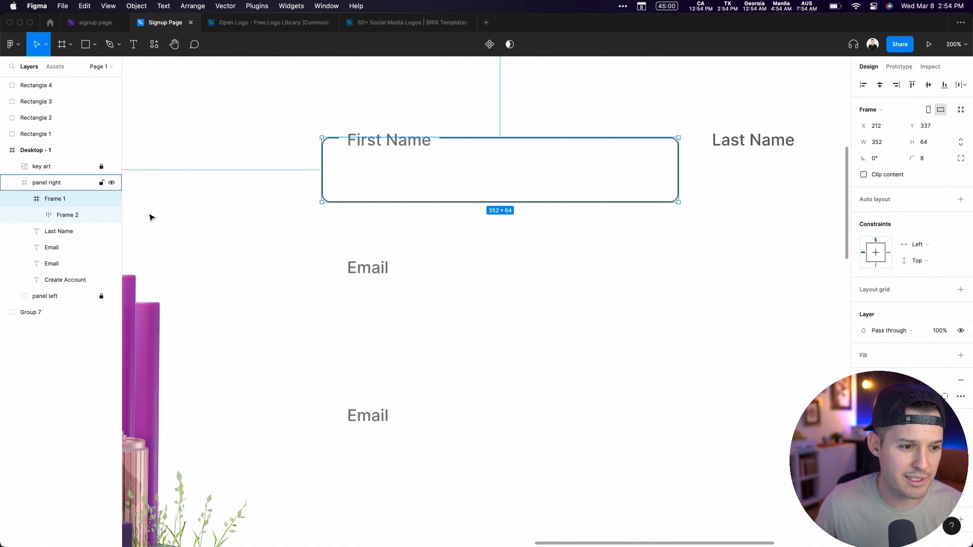
pyautogui.click(67, 215)
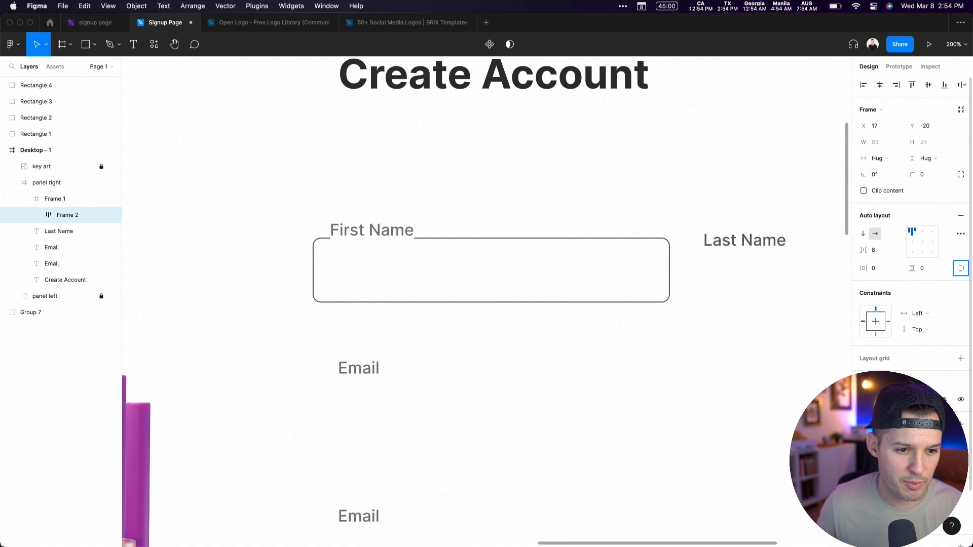
pyautogui.click(372, 231)
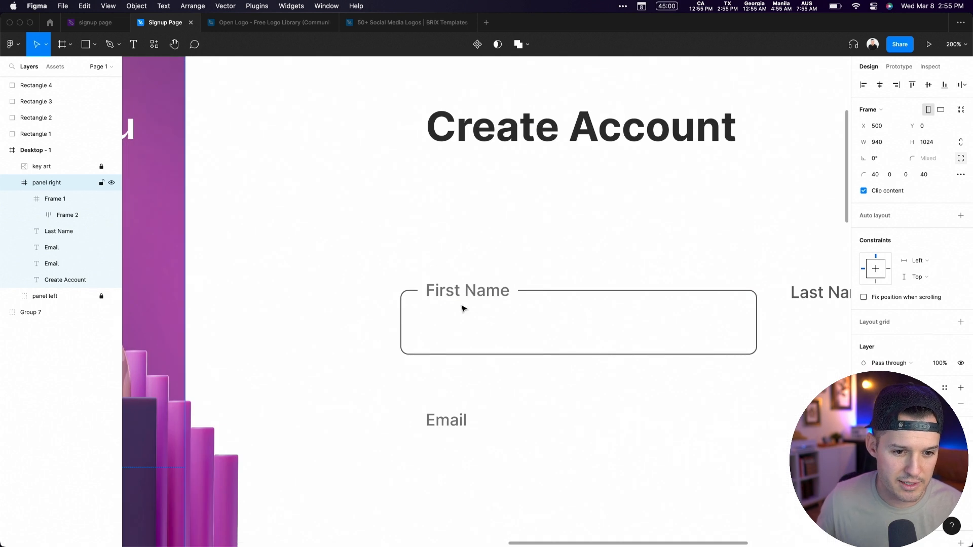
# Apply the Gray style to the label, rename the frame 'input field' and adjust the Password label's padding.
pyautogui.click(467, 289)
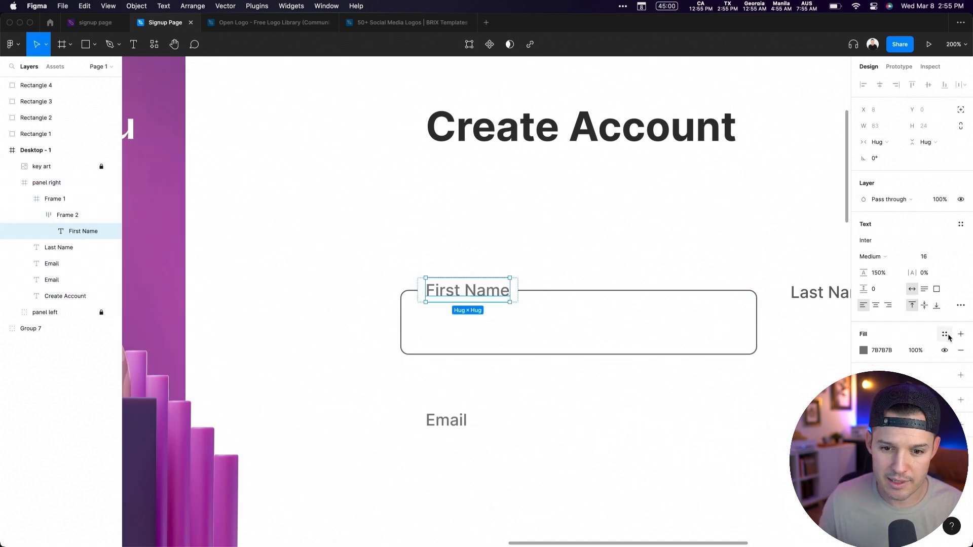
pyautogui.click(46, 183)
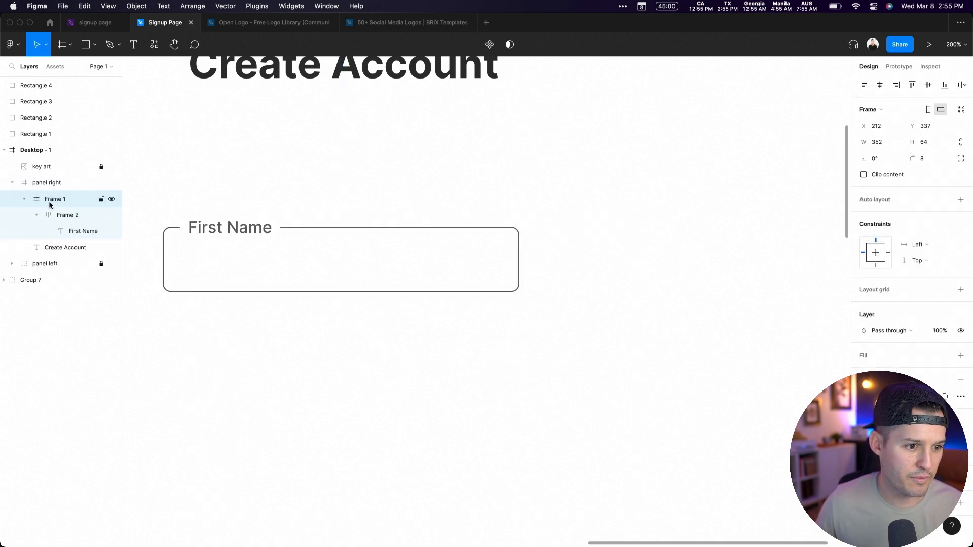
pyautogui.write('input fiueld')
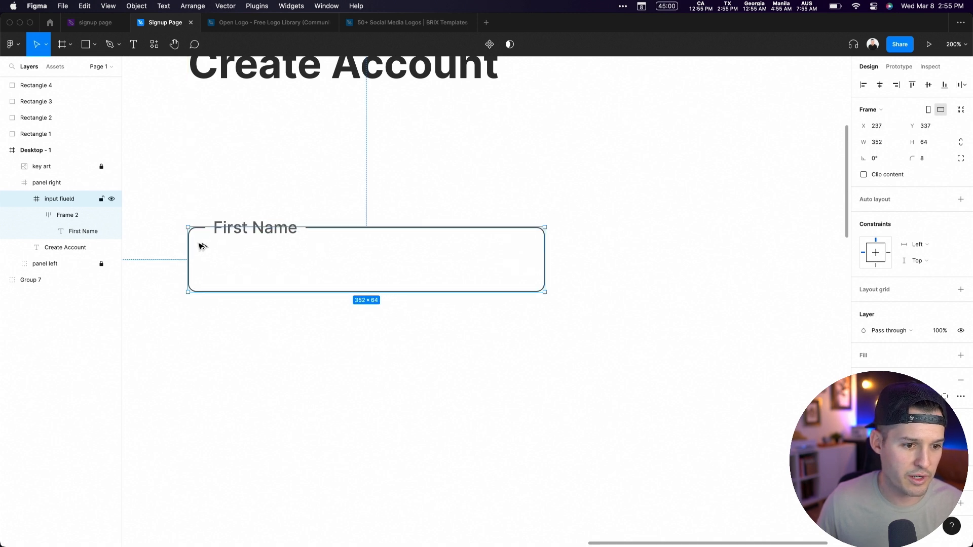
pyautogui.moveTo(407, 258)
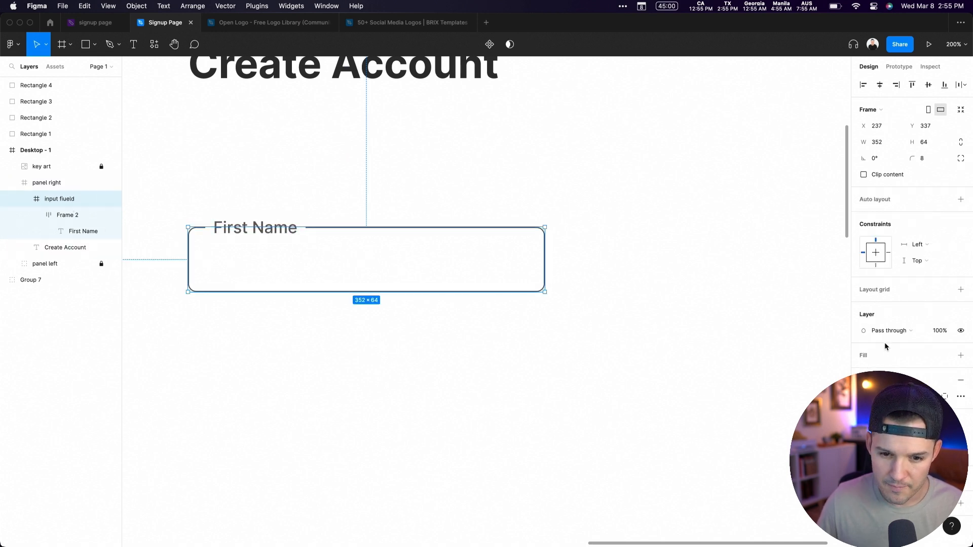
pyautogui.click(47, 183)
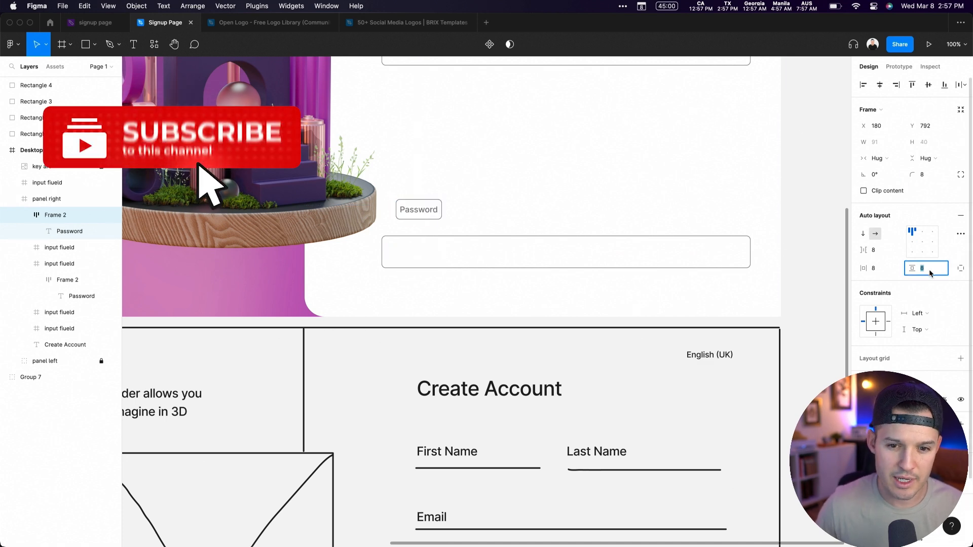
pyautogui.doubleClick(419, 209)
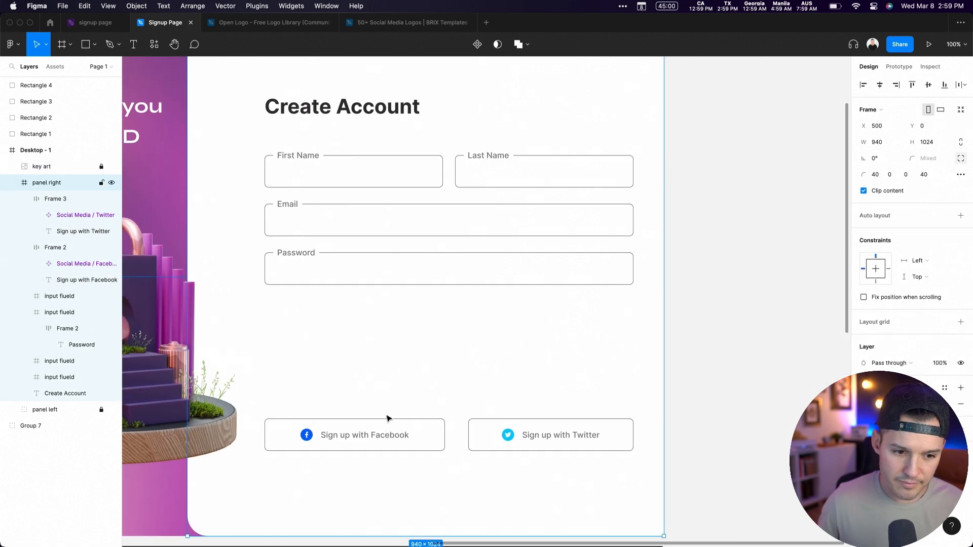
# Resize the copied Create Account text to 32, then down to 28.
pyautogui.click(342, 106)
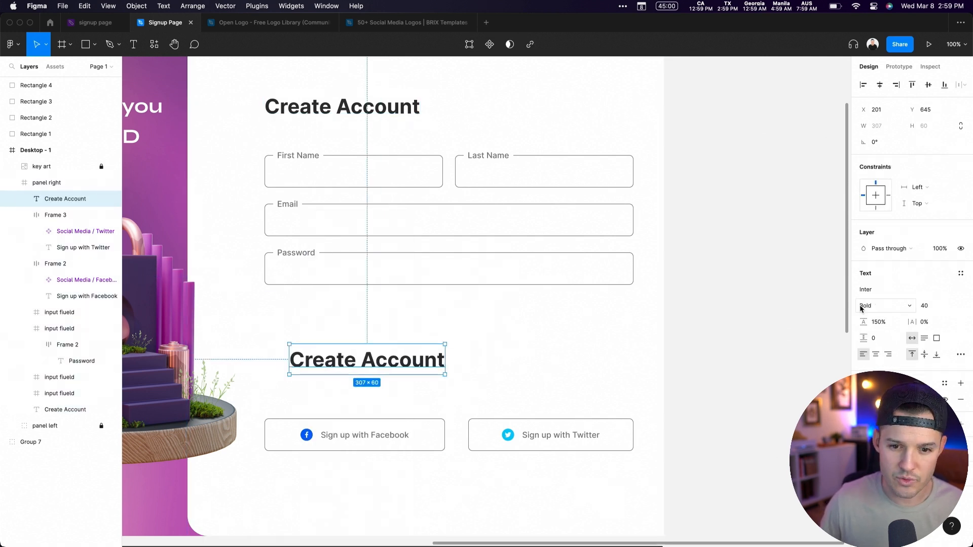
pyautogui.write('32')
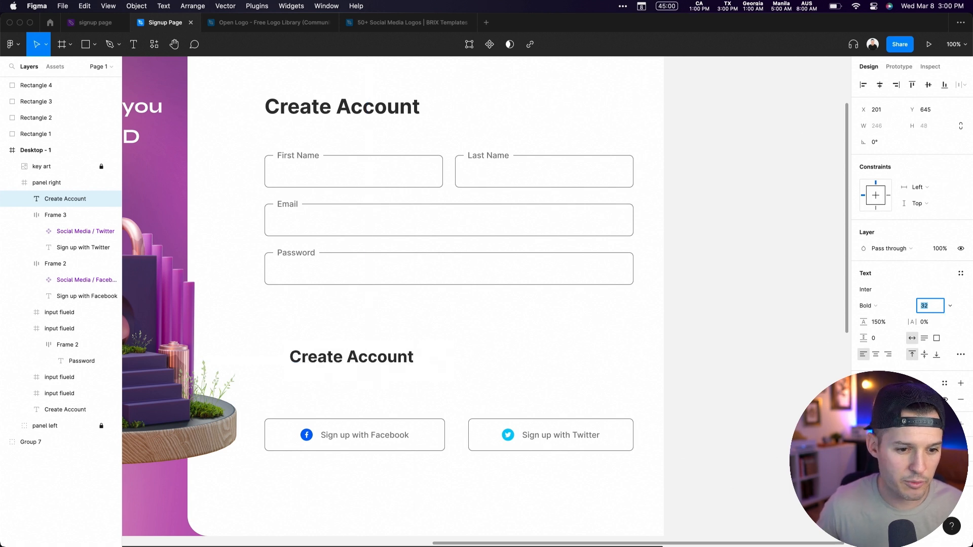
pyautogui.click(352, 357)
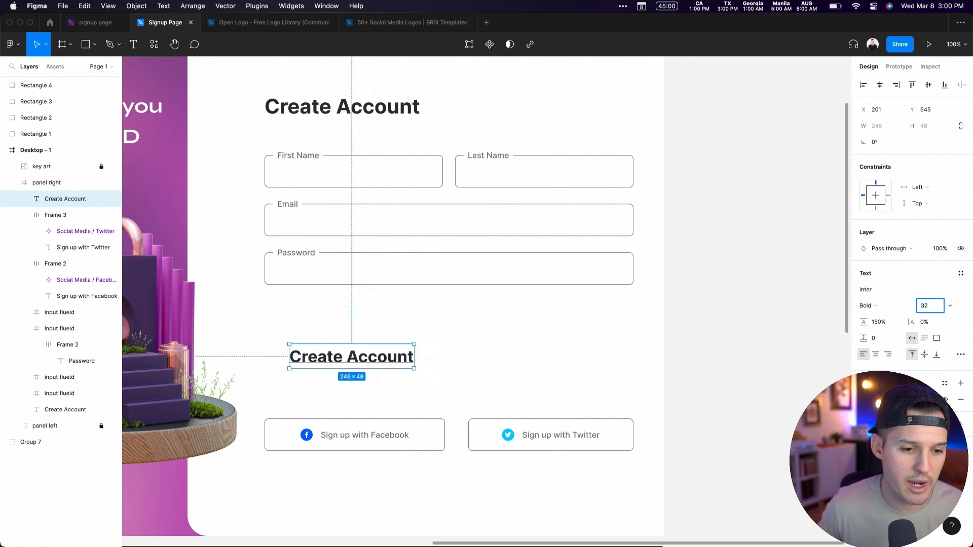
pyautogui.write('28')
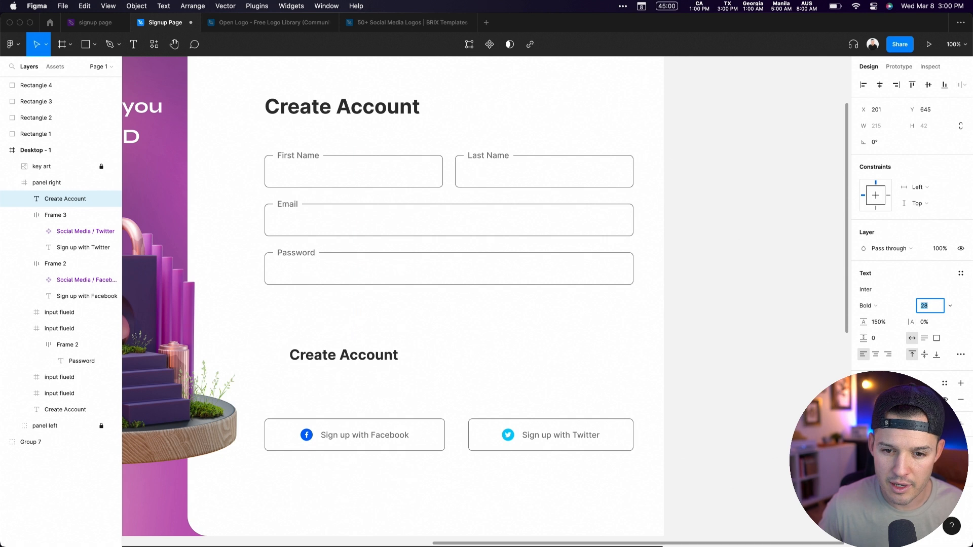
pyautogui.click(343, 355)
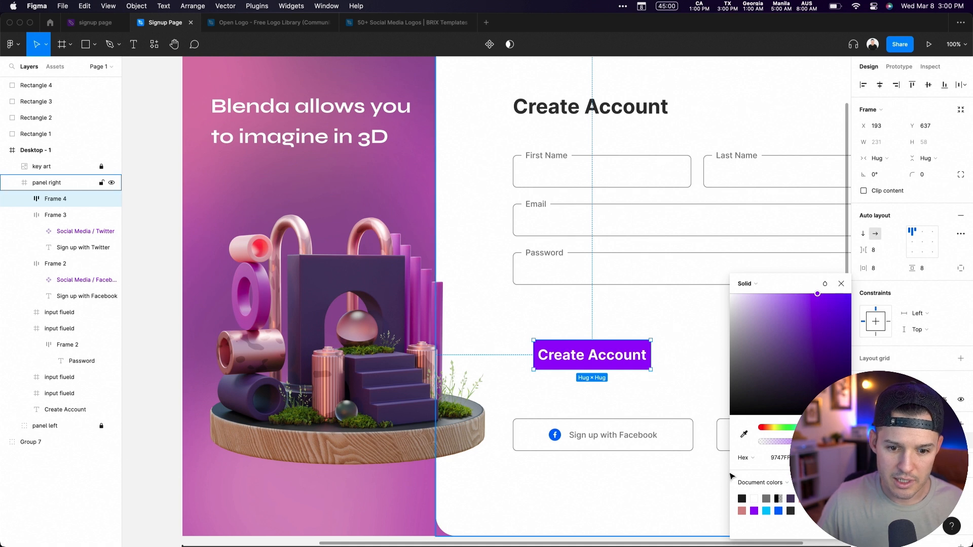
# Fill the button pink-purple, set corner radius 32 and stretch it across the form width.
pyautogui.click(744, 435)
pyautogui.write('8')
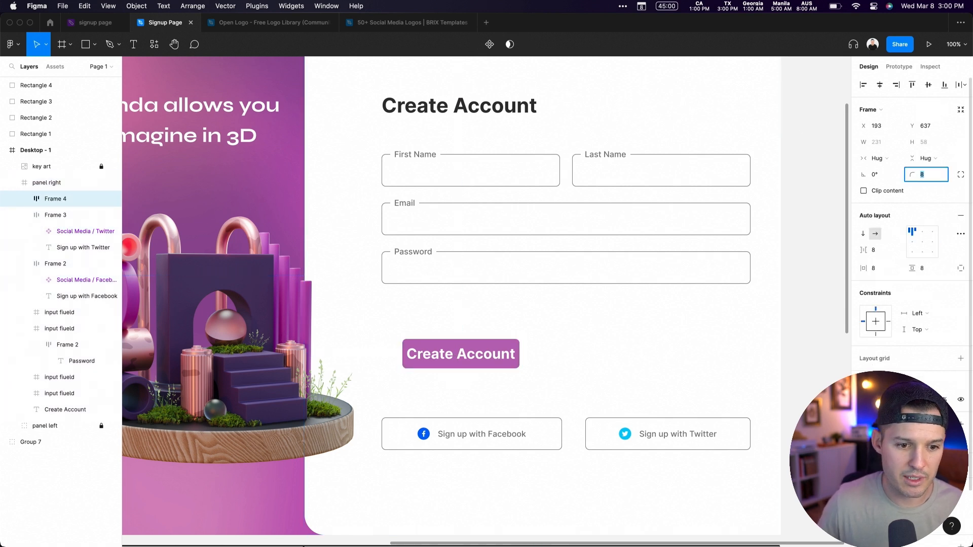
pyautogui.click(460, 354)
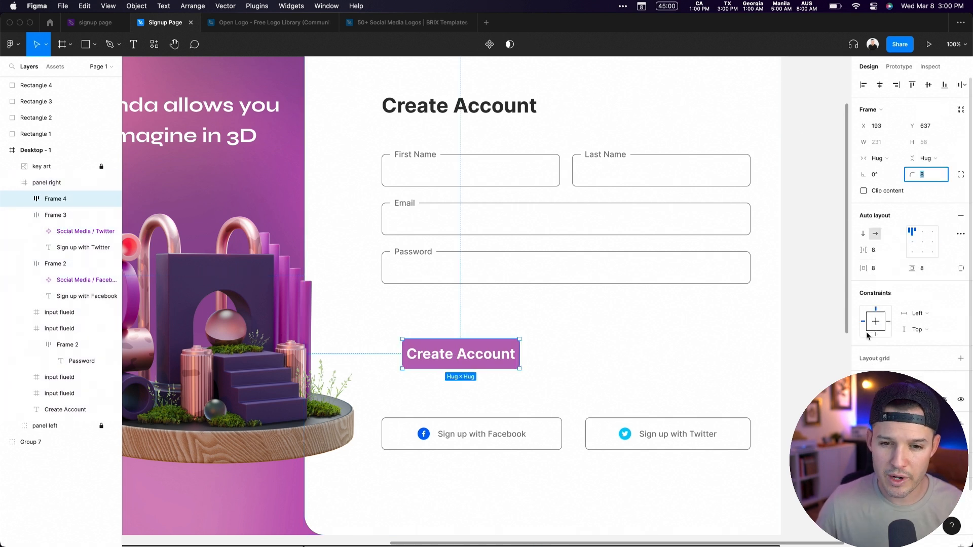
pyautogui.write('32')
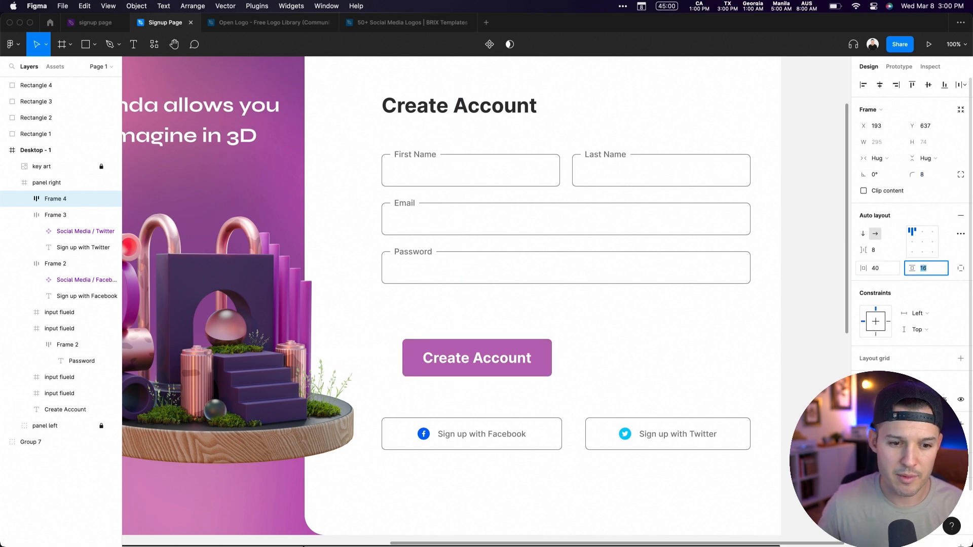
pyautogui.click(476, 358)
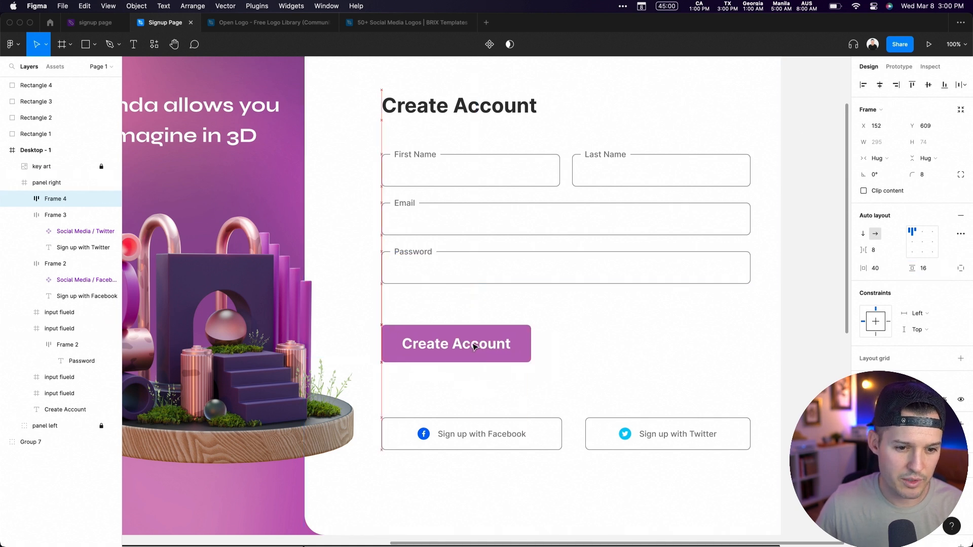
pyautogui.moveTo(531, 344); pyautogui.dragTo(742, 344)
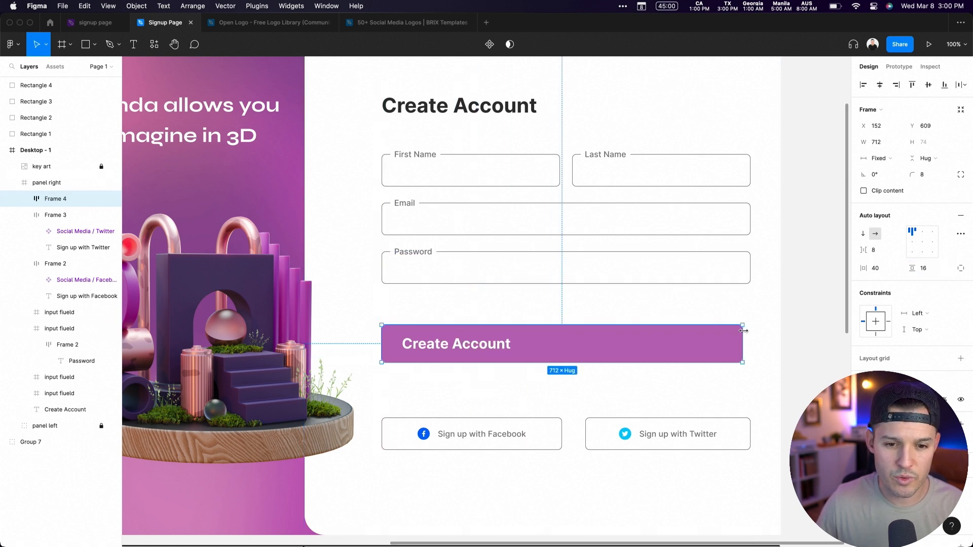
pyautogui.moveTo(743, 343); pyautogui.dragTo(750, 344)
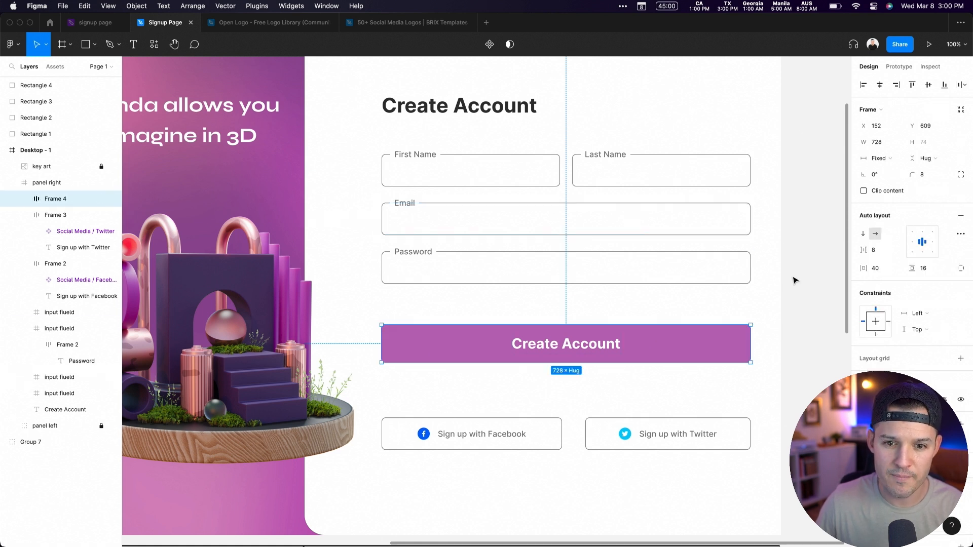
# Reduce the button's vertical padding, set its label size to 22 and padding to 16.
pyautogui.click(924, 268)
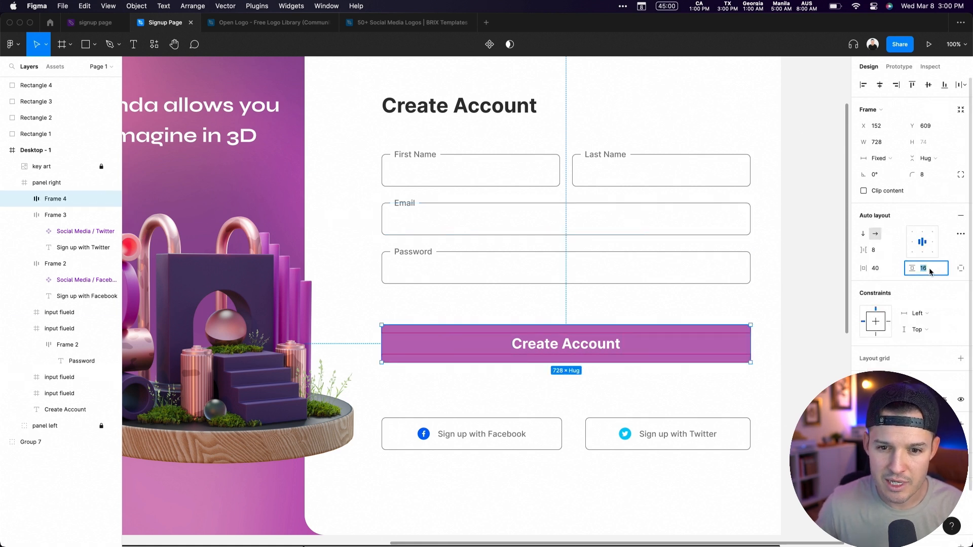
pyautogui.write('14')
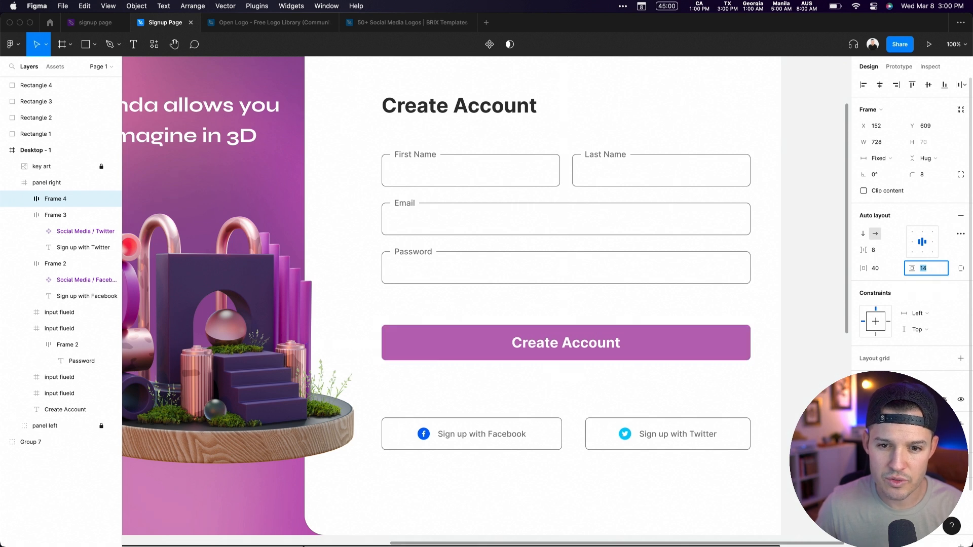
pyautogui.write('11')
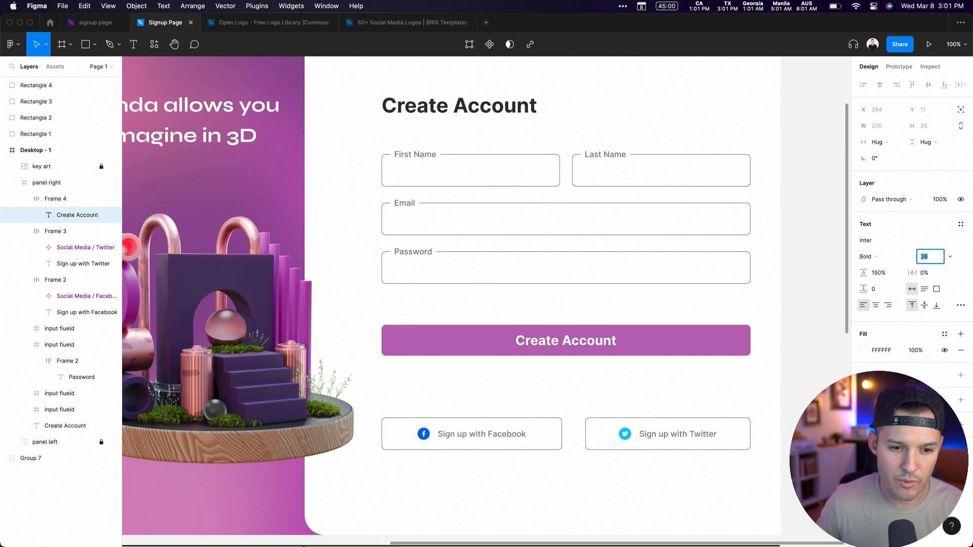
pyautogui.write('22')
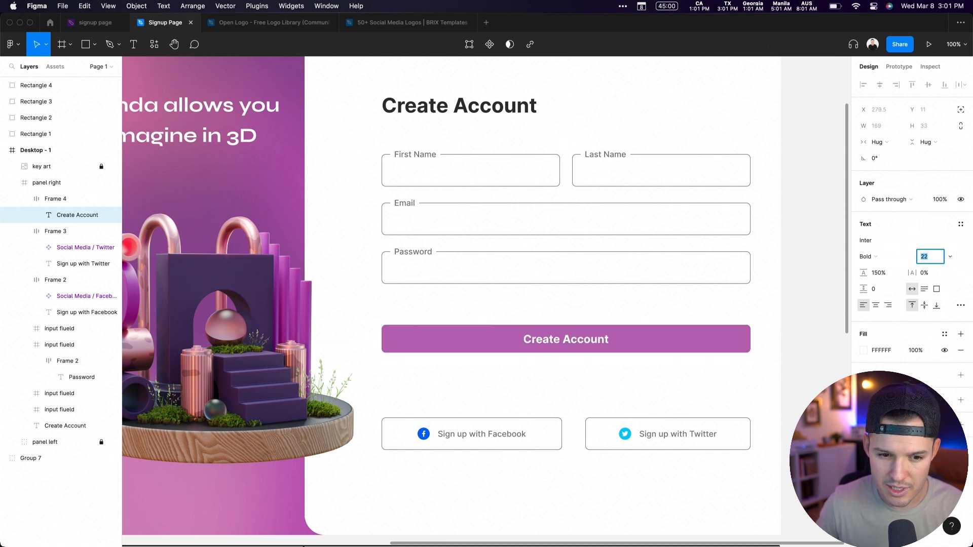
pyautogui.click(566, 340)
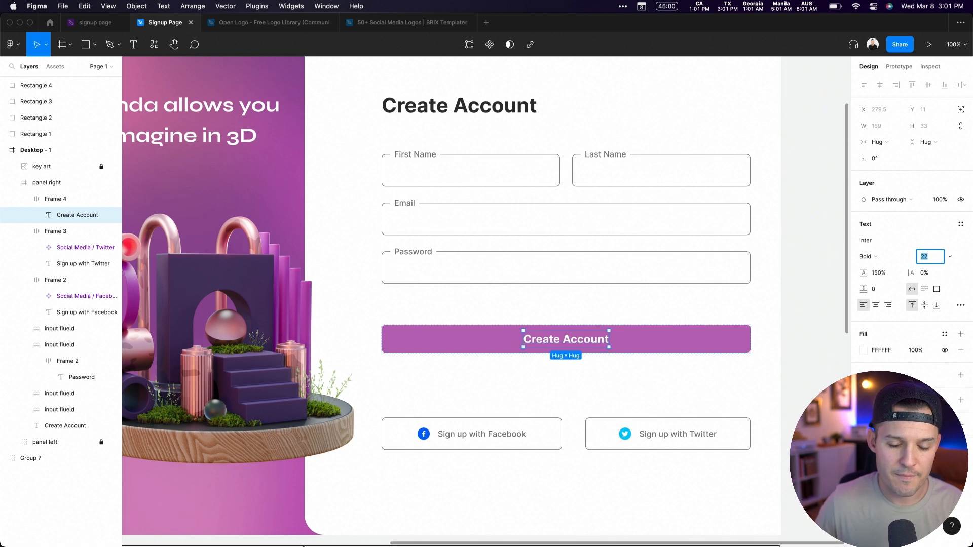
pyautogui.click(55, 199)
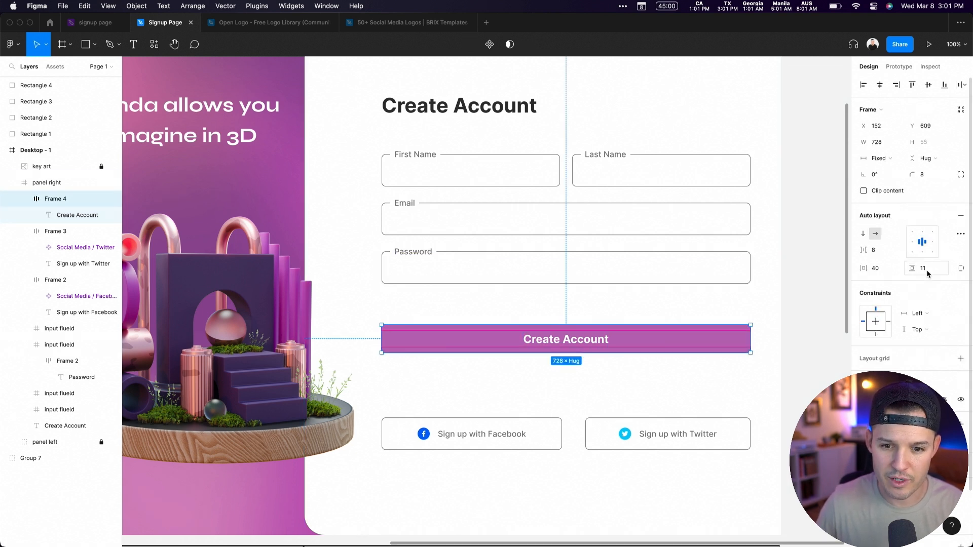
pyautogui.write('16')
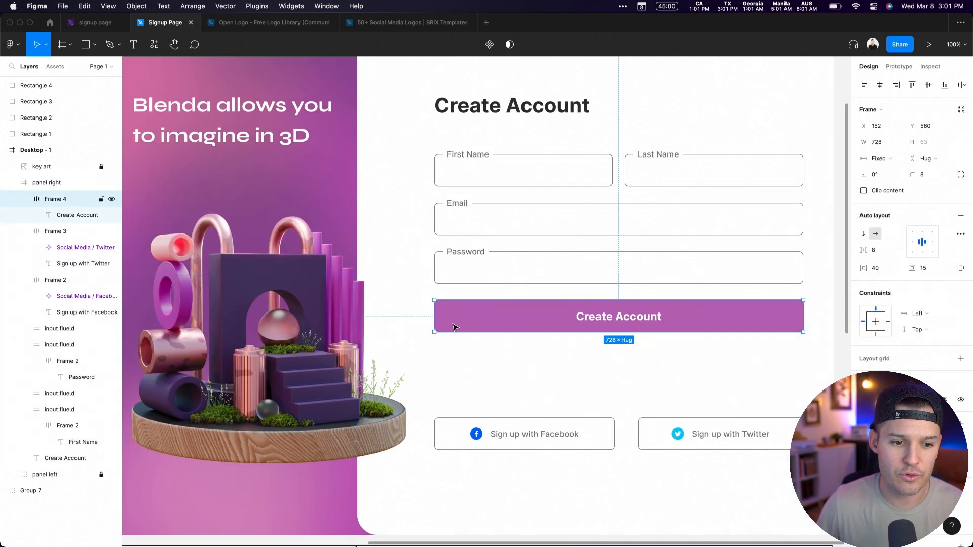
# Move the Create Account button up beneath the Password field.
pyautogui.doubleClick(456, 317)
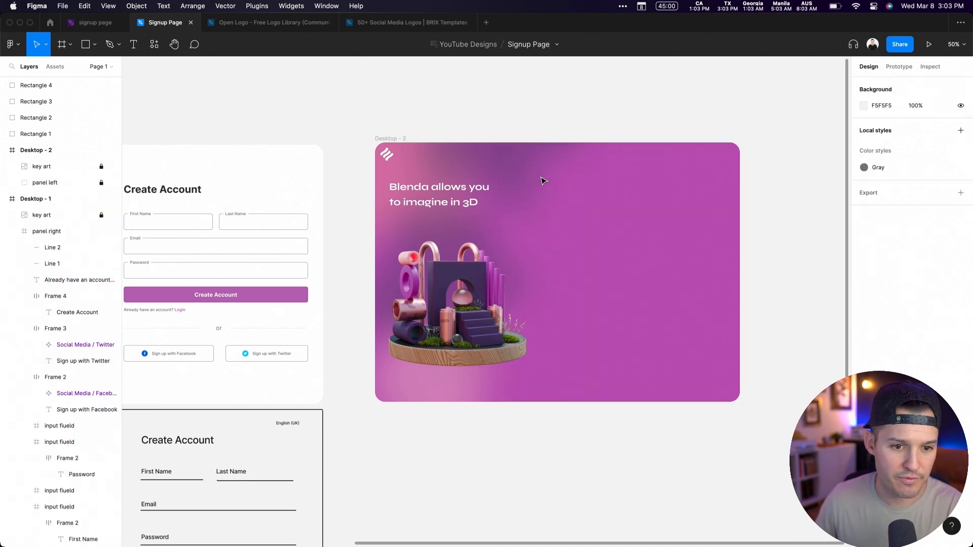
# Remove the key art and headline from Desktop - 2 and set the blurred vector group to 70% opacity.
pyautogui.click(43, 182)
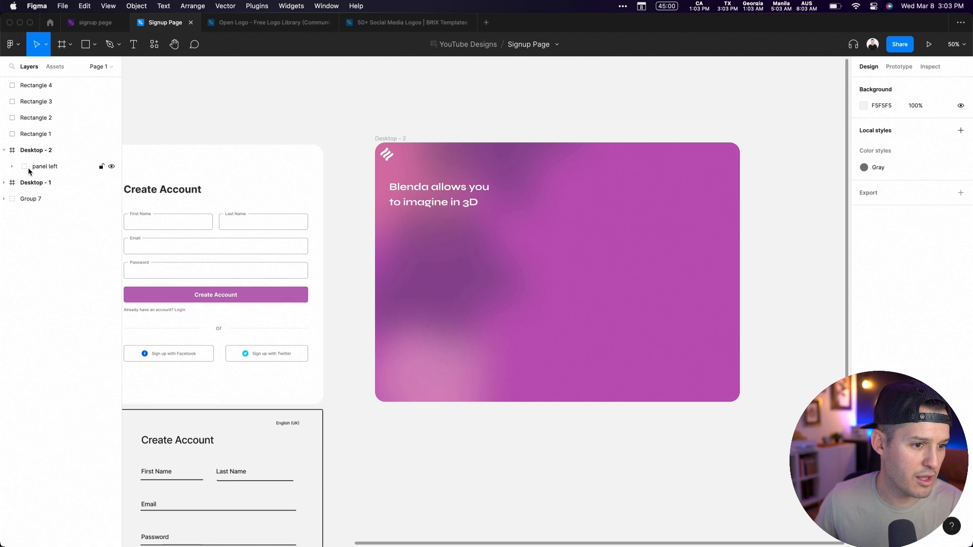
pyautogui.click(53, 264)
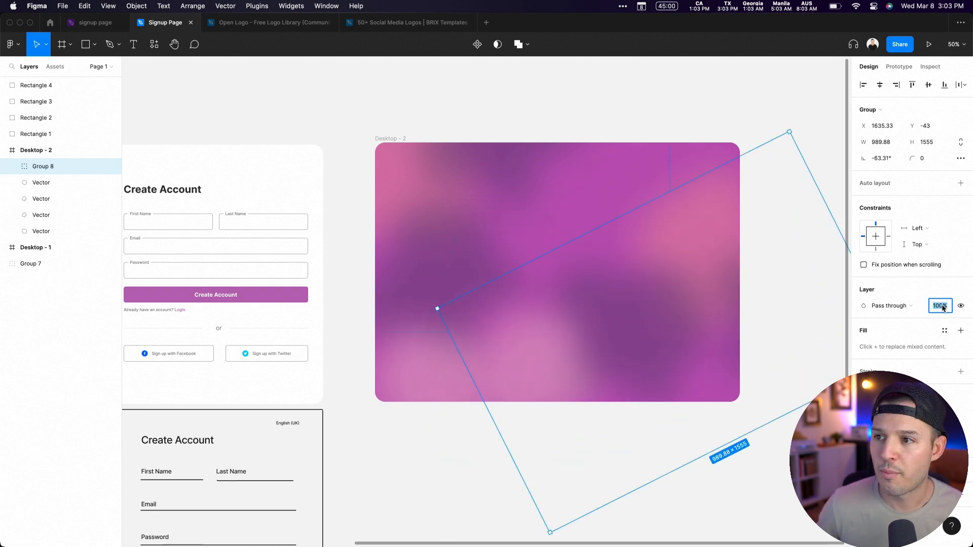
pyautogui.write('70')
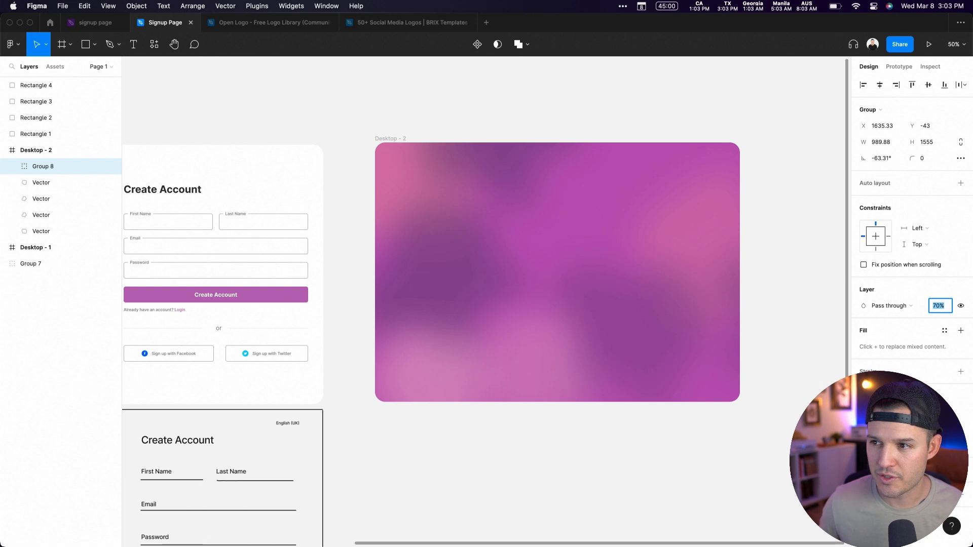
pyautogui.click(40, 182)
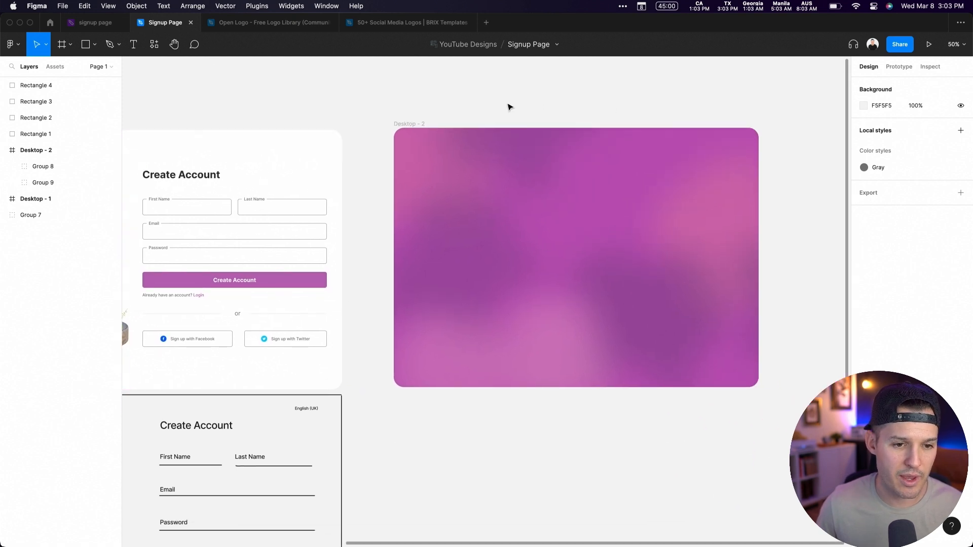
# Check the Dribbble shot HD preset, then set Desktop - 2 to W 800, H 600 and discard the preset frame.
pyautogui.click(62, 43)
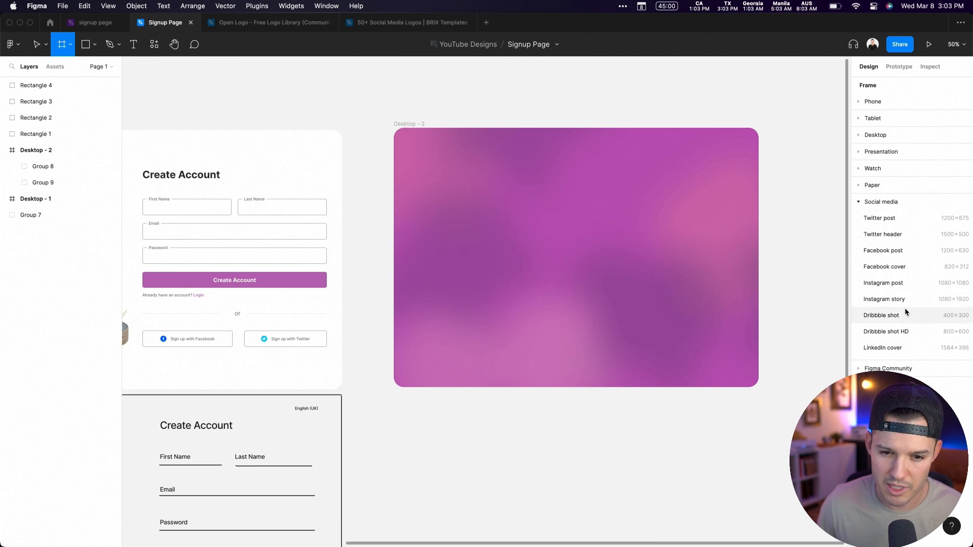
pyautogui.click(886, 331)
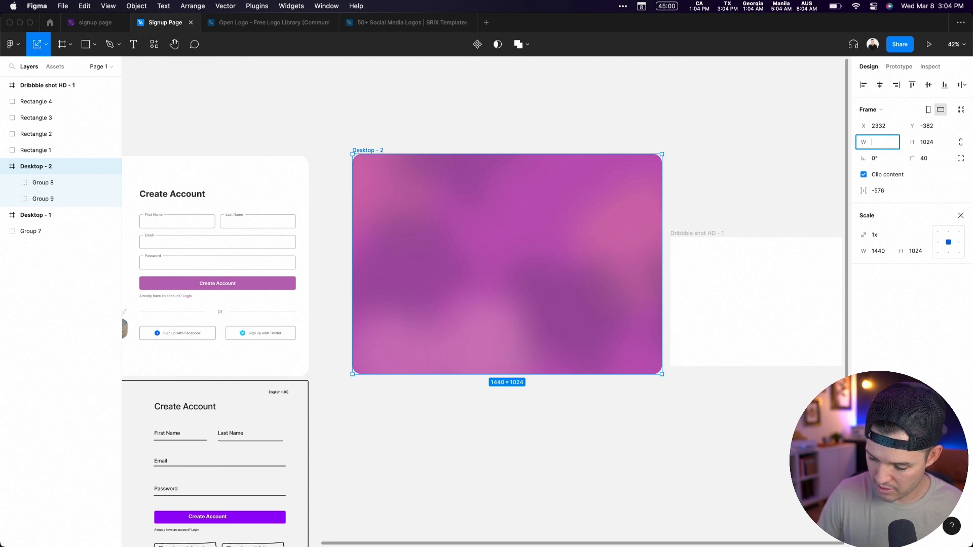
pyautogui.write('800')
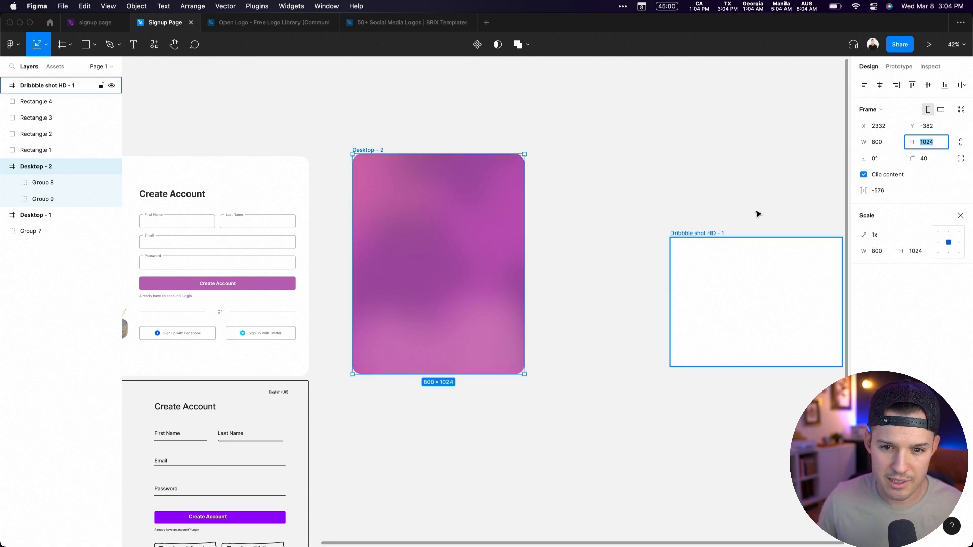
pyautogui.write('600')
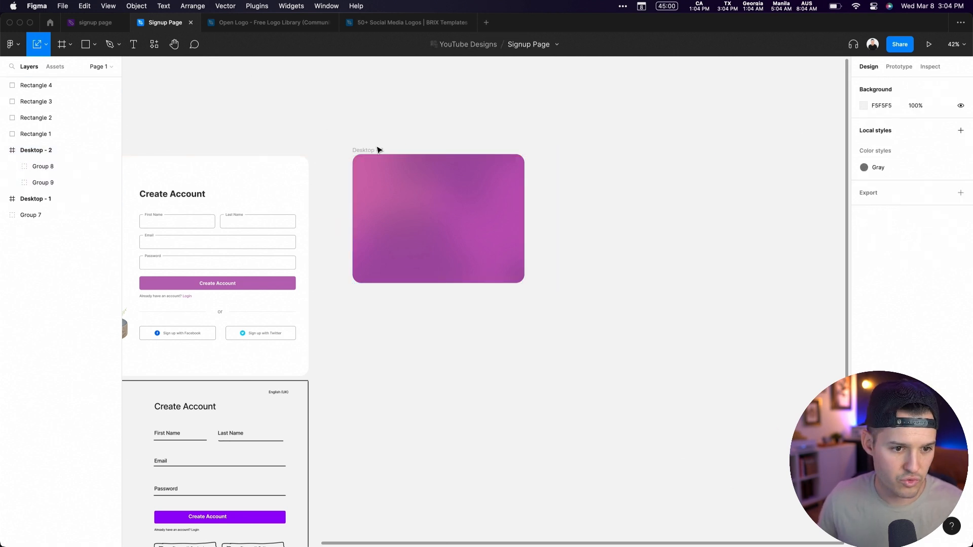
pyautogui.click(438, 219)
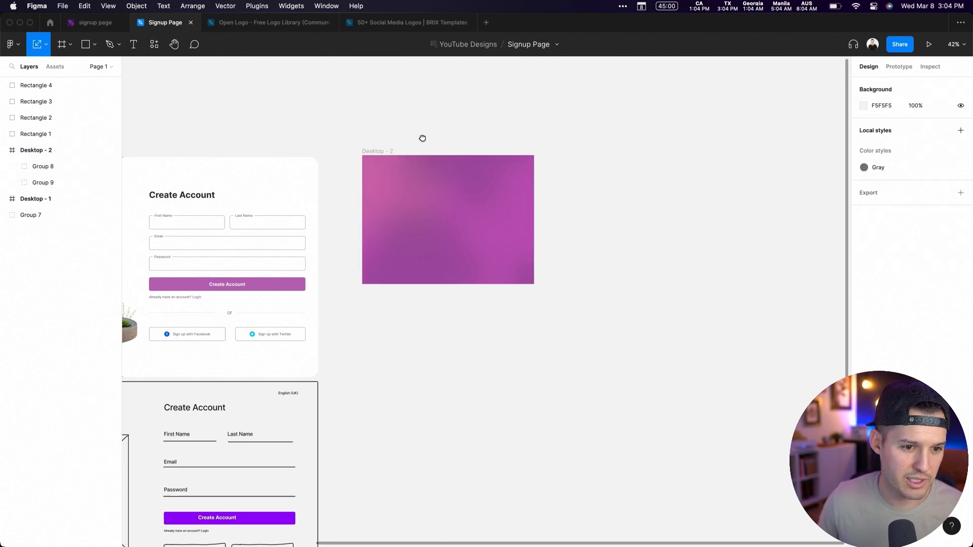
pyautogui.click(43, 183)
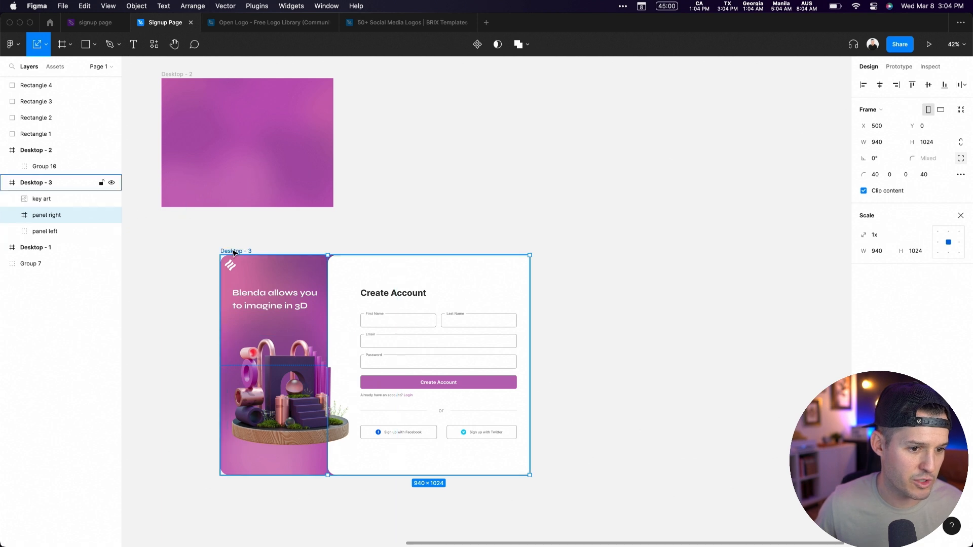
# Scale the Desktop - 3 signup copy down and tilt it inside the gradient frame.
pyautogui.moveTo(530, 477); pyautogui.dragTo(495, 450)
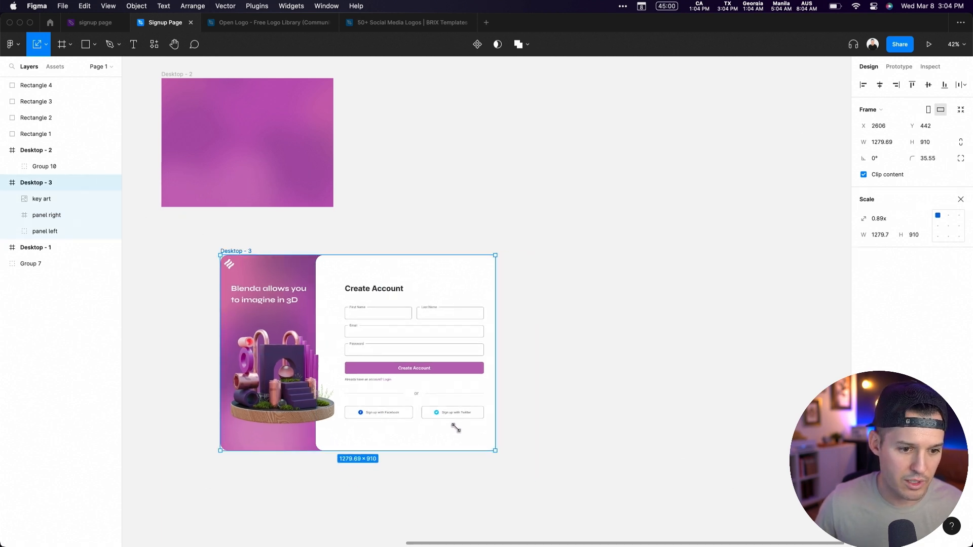
pyautogui.moveTo(496, 450); pyautogui.dragTo(425, 402)
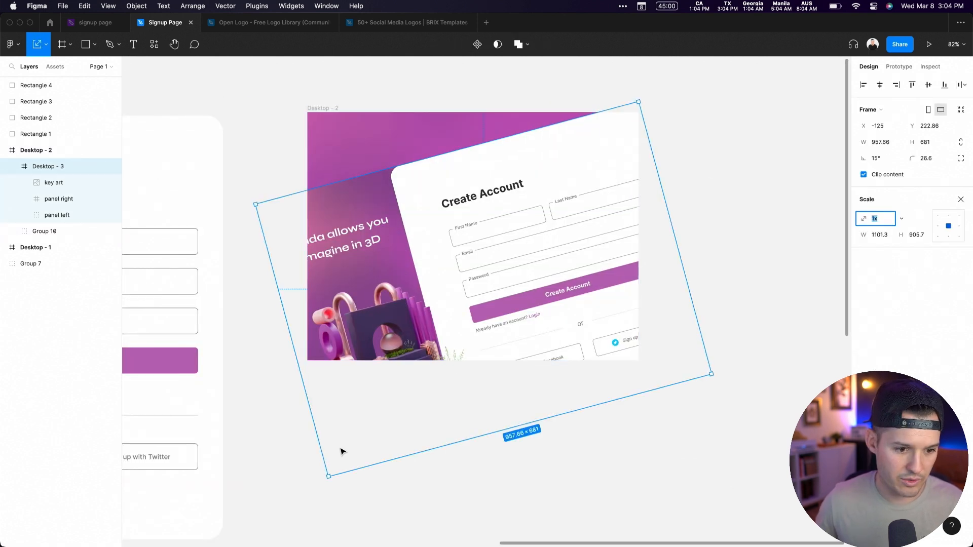
pyautogui.moveTo(329, 476); pyautogui.dragTo(363, 433)
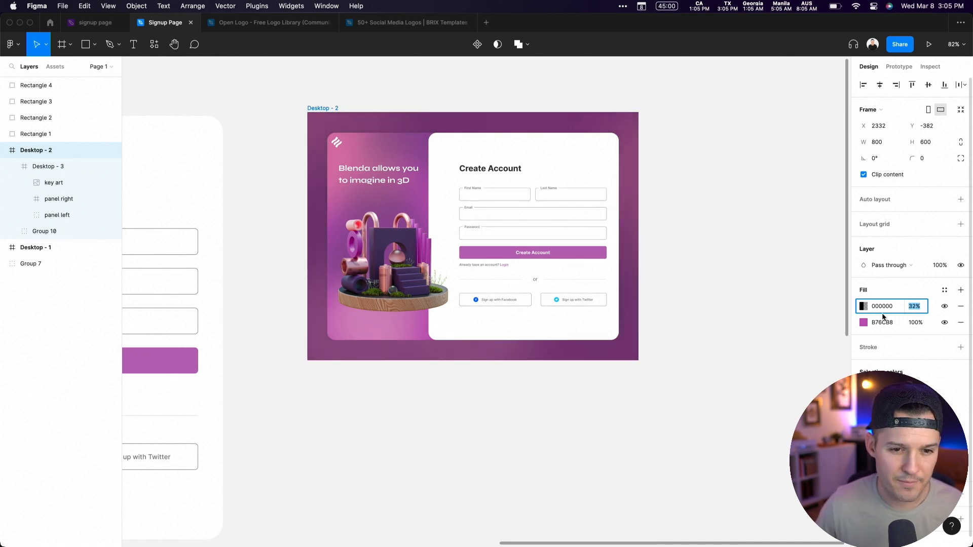
# Give Desktop - 2 a 20% black fill and Desktop - 3 a drop shadow at 10% opacity.
pyautogui.write('20')
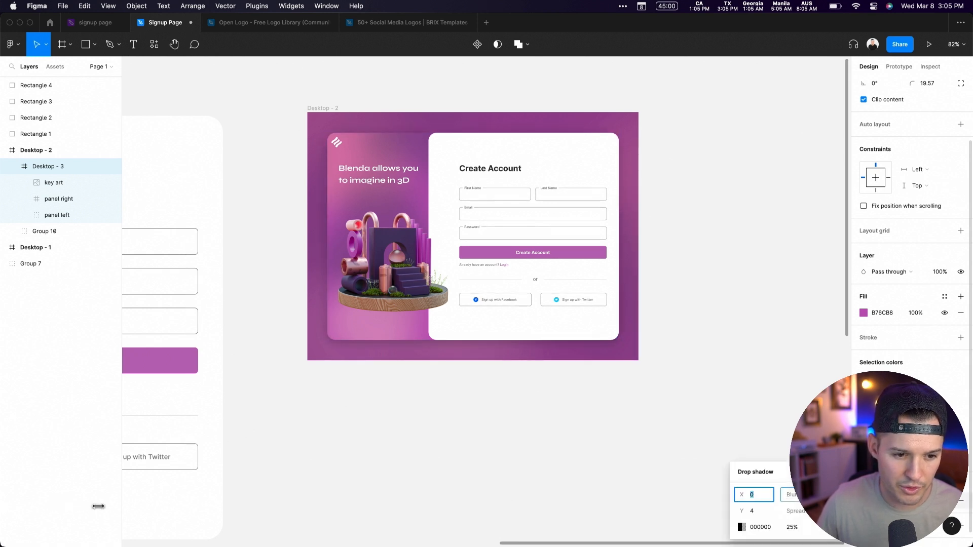
pyautogui.click(791, 528)
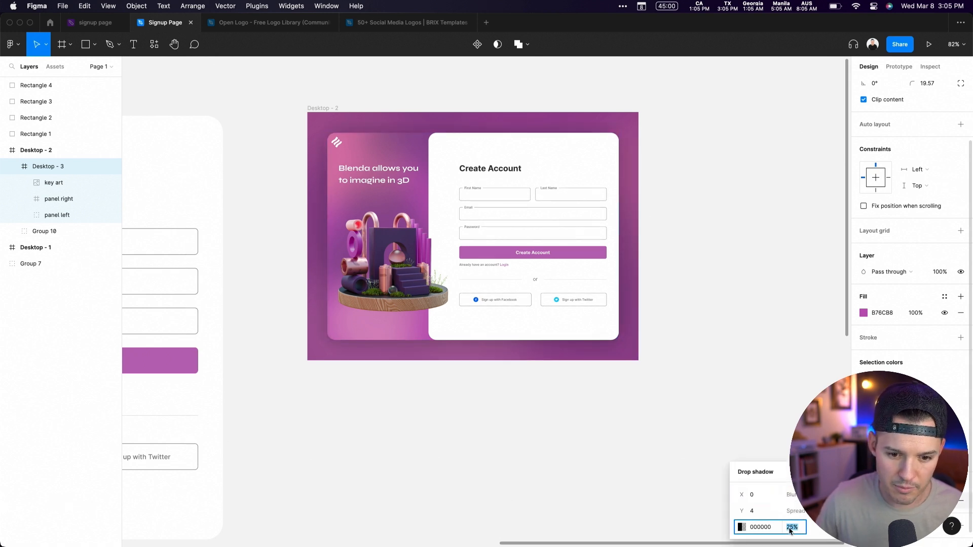
pyautogui.write('10%')
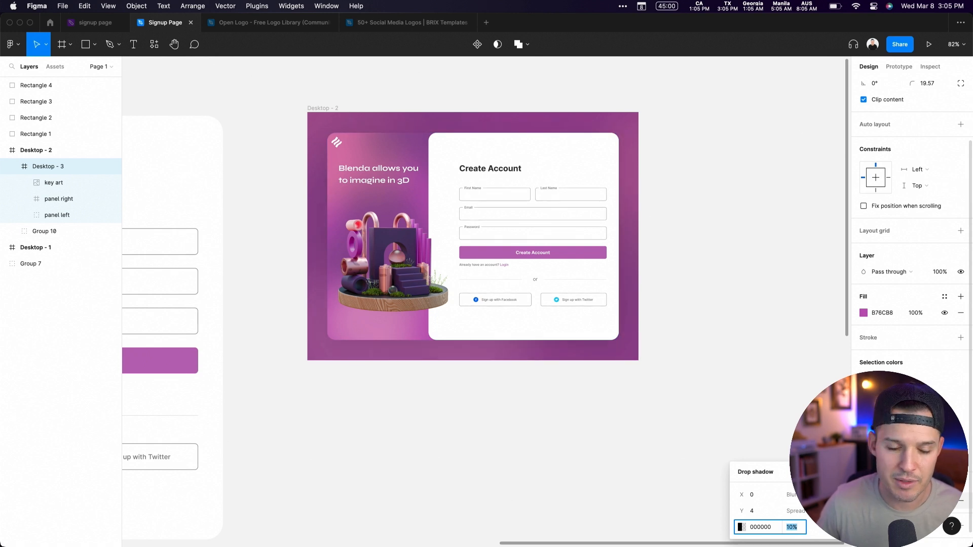